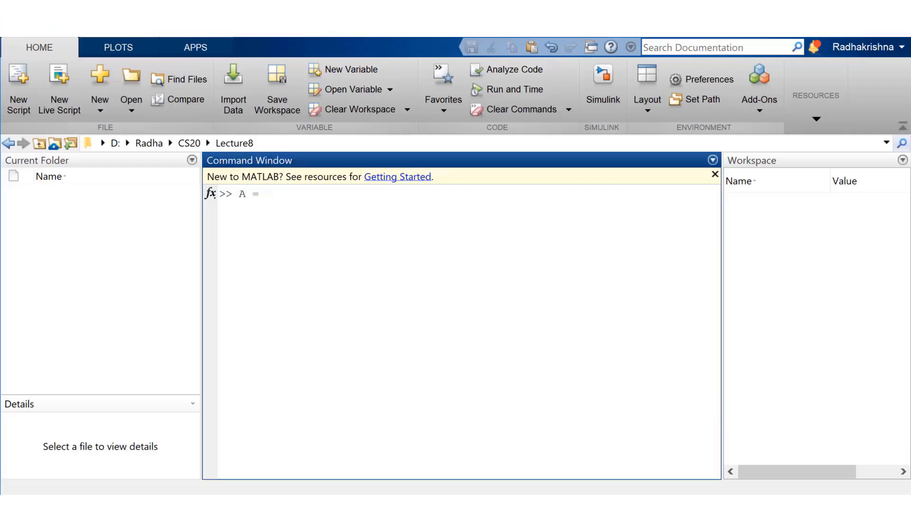
Step: Store the char array 'Matlab' in A and check its class and 1×6 size
text('Mat)
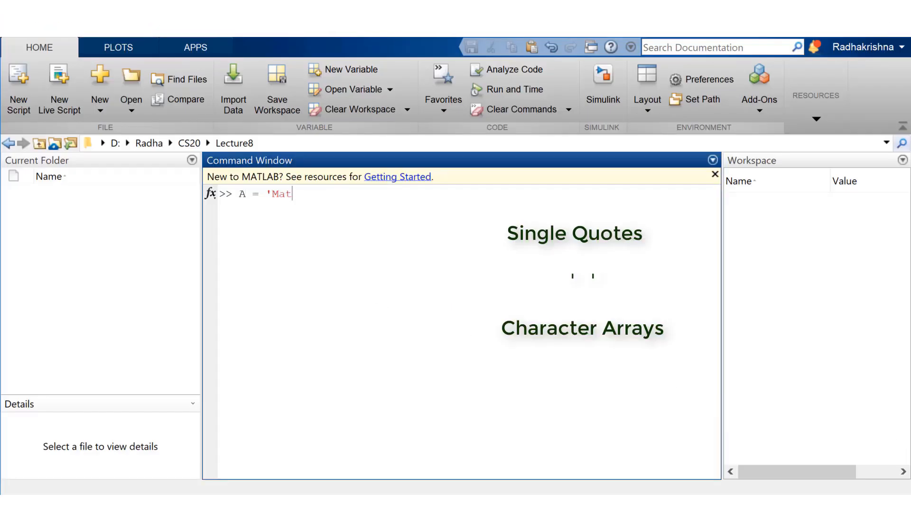
text(lab';)
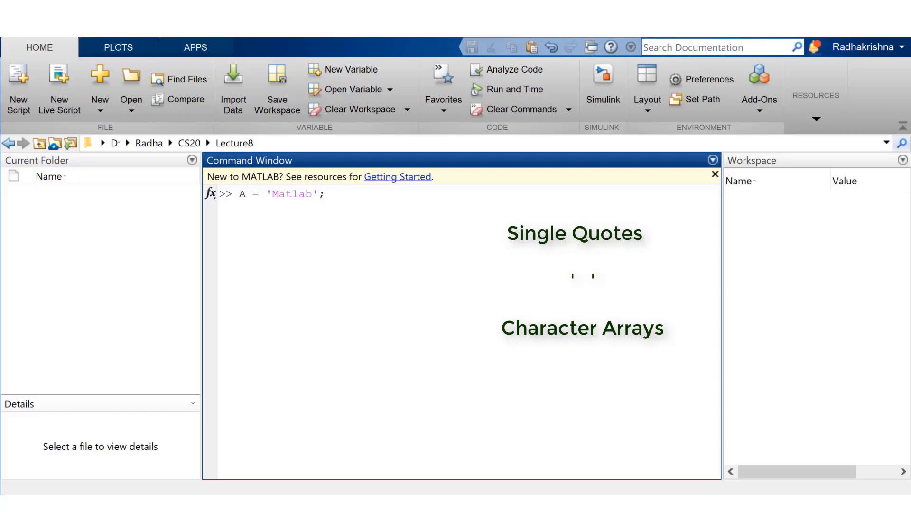
text(class(A)
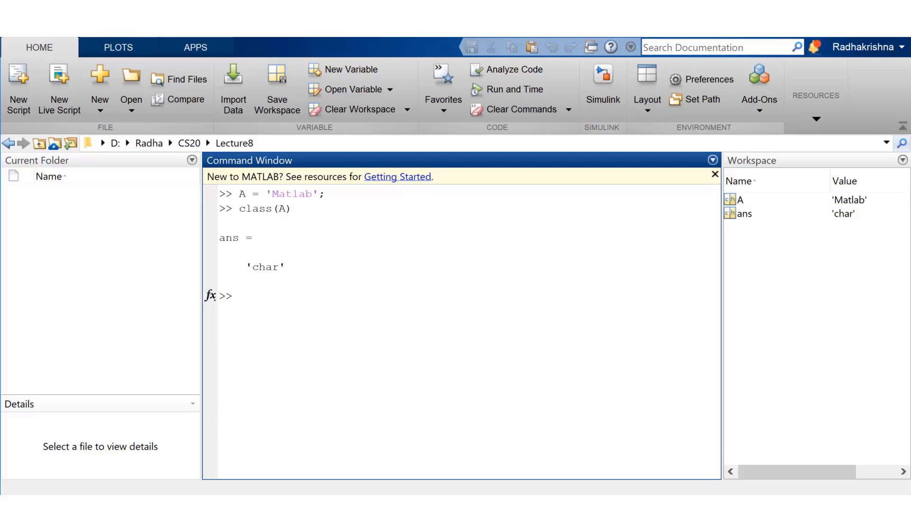
text(size(A)
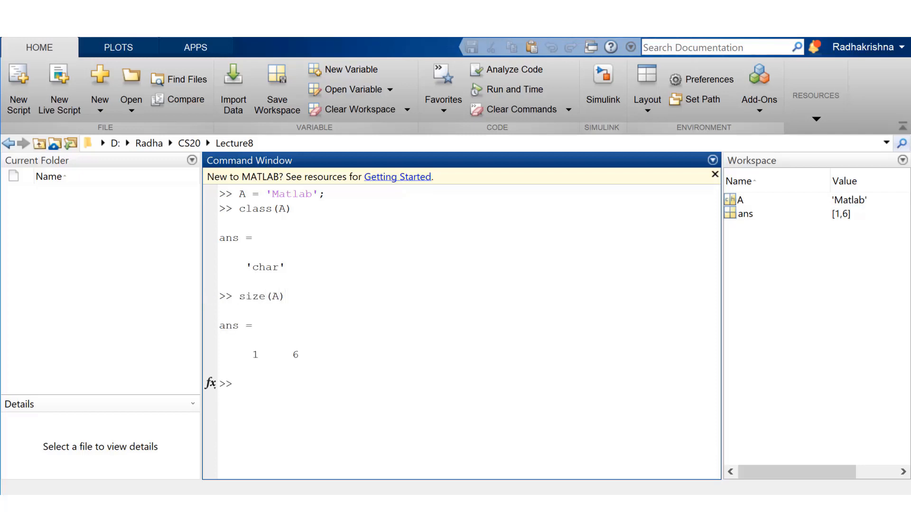
Step: Index individual letters A(2) and A(6), then clear the command window
text(A(2)
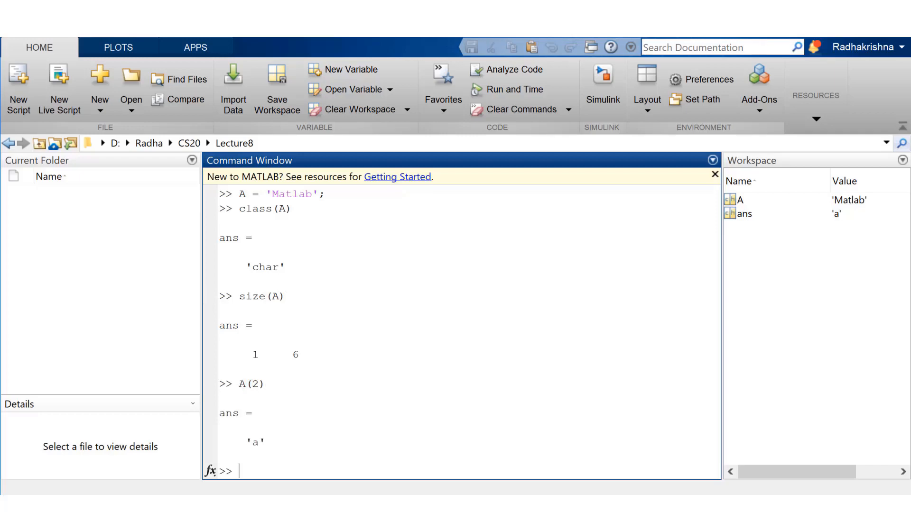
text(A(6))
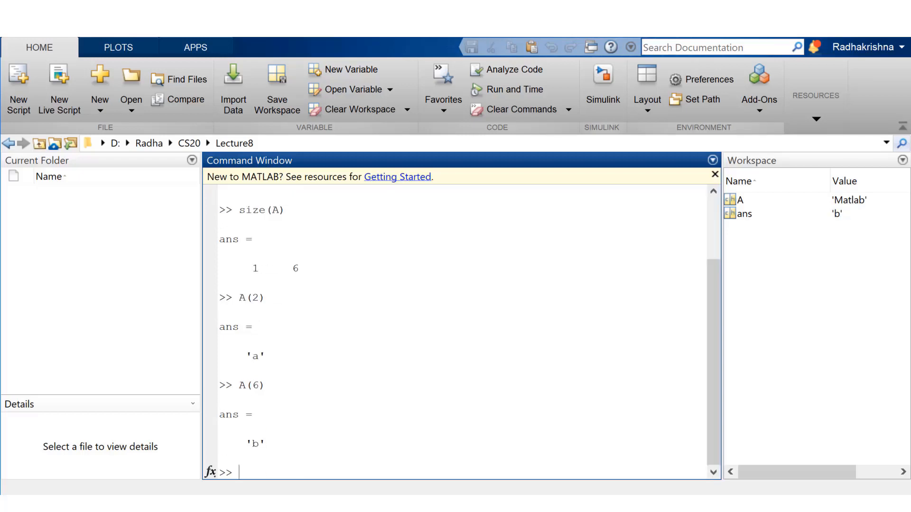
text(clc)
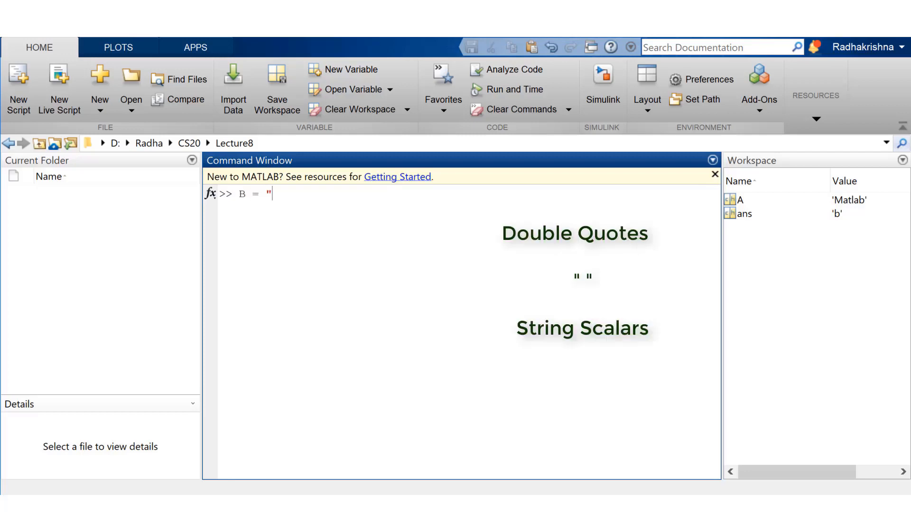
Step: Store the string "Matlab" in B, confirm class string and size 1×1, then clear the window
text(Matlab")
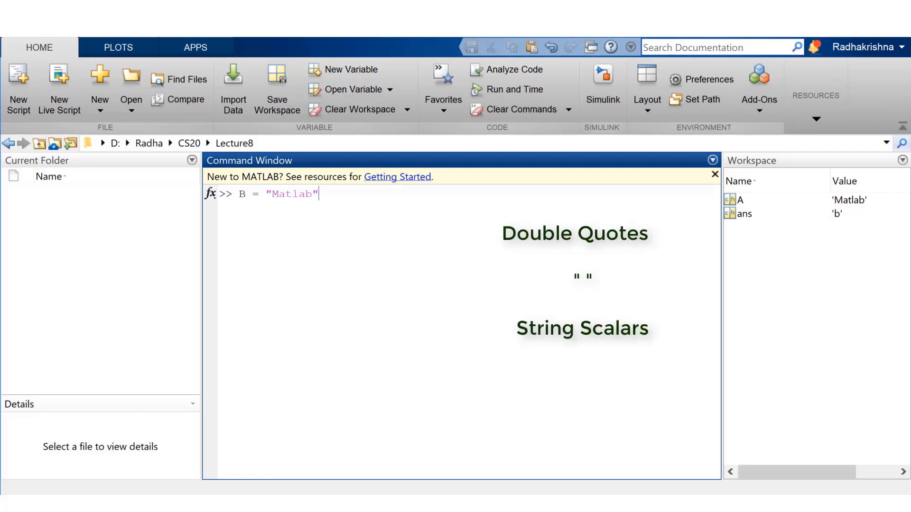
key(enter)
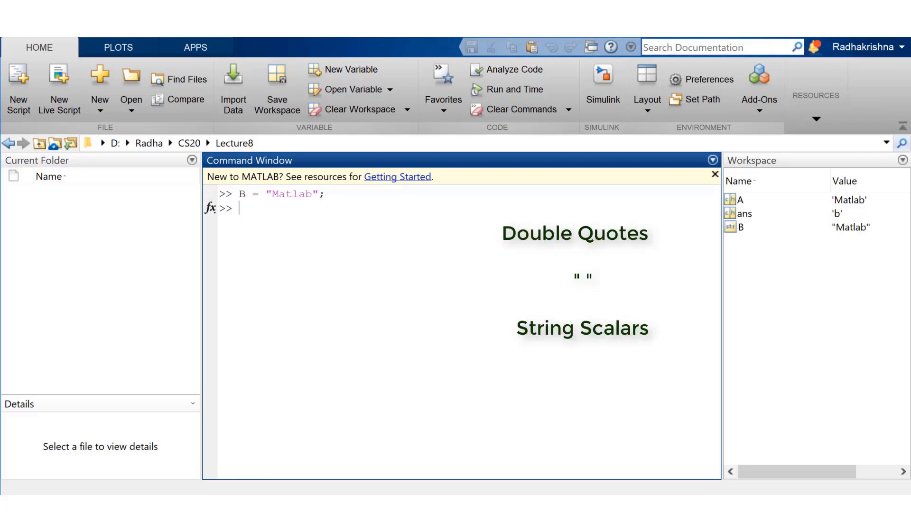
text(class(B))
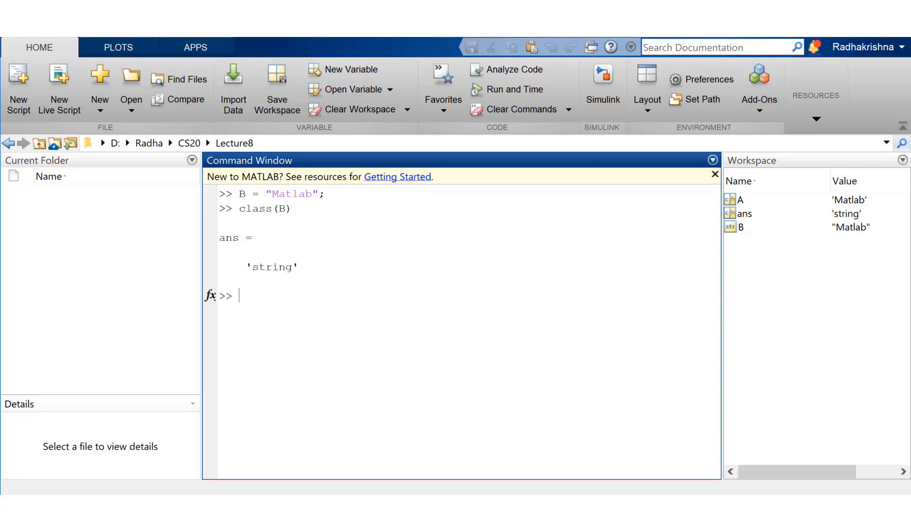
text(size(B)
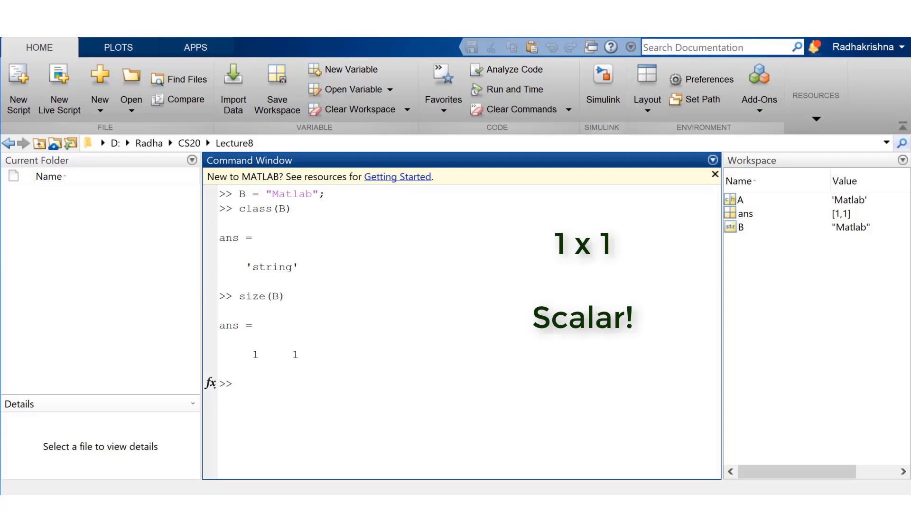
text(clc)
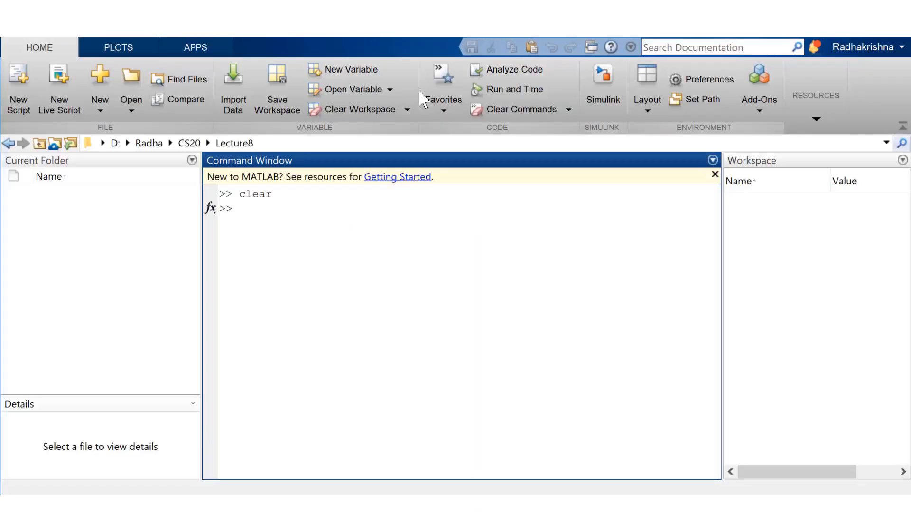
Step: Set A = 'CS20' and B = 'Matlab' and concatenate them into C with square brackets
text(A)
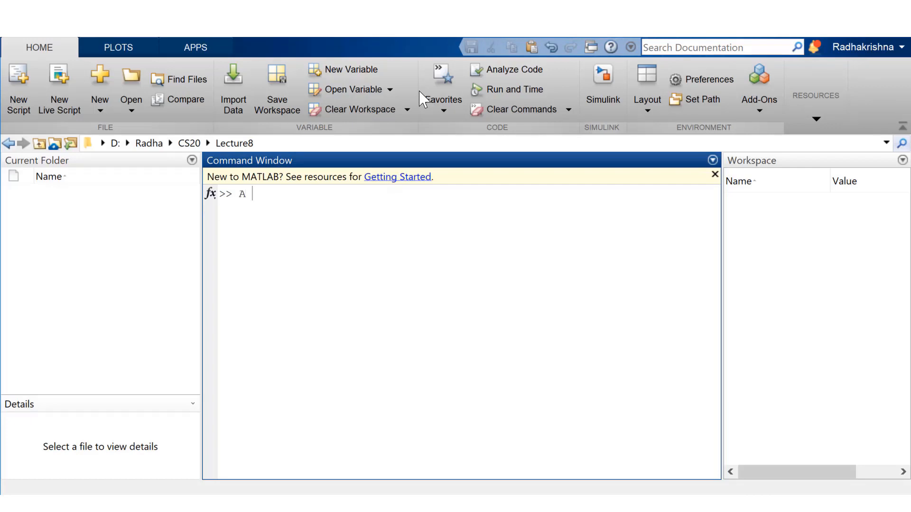
text(= 'CS20';)
text(B = ')
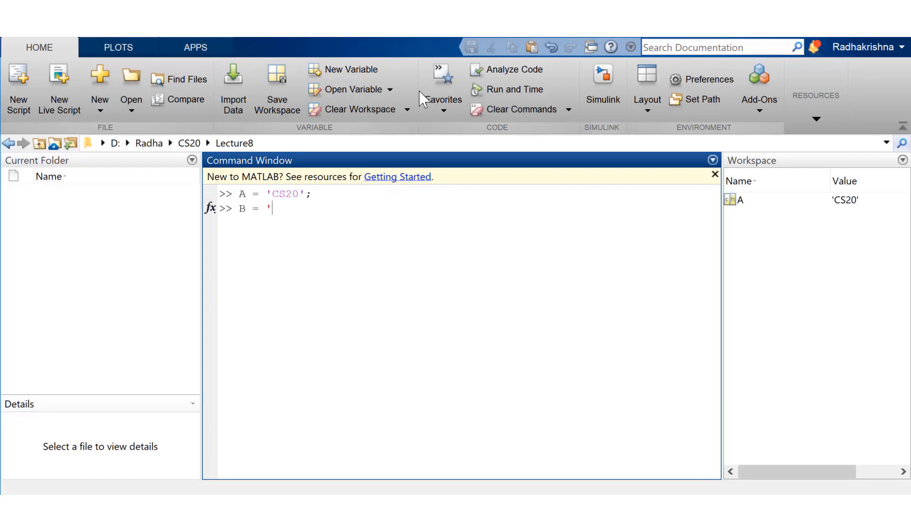
text(Matlab';)
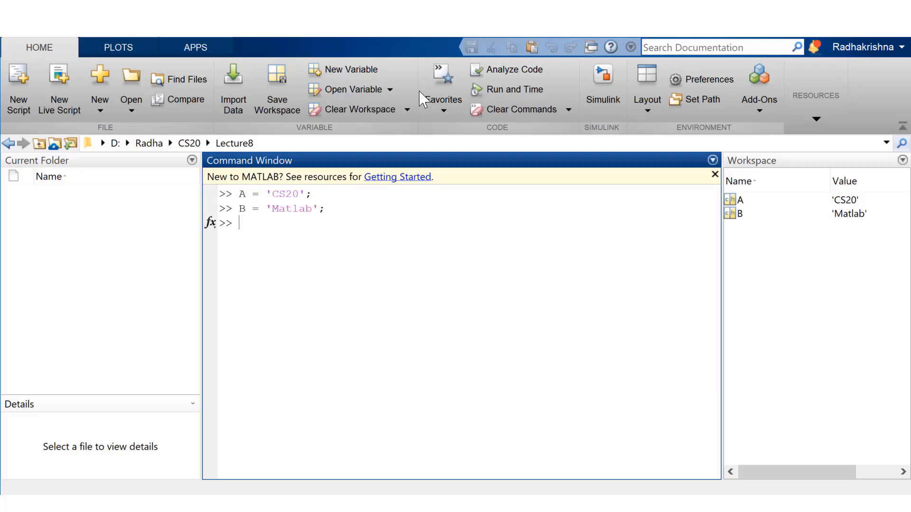
text(C = [A)
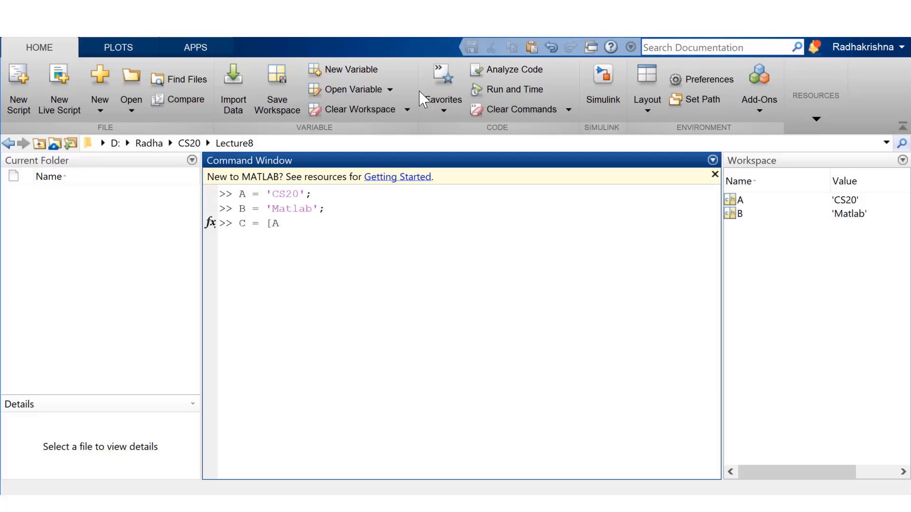
text(,B])
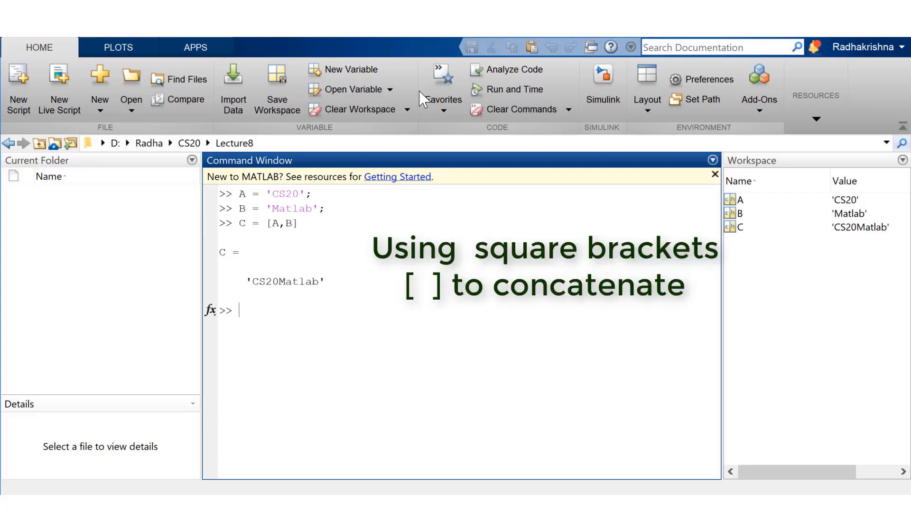
Step: Create D = [1 2 3] and E = [5 6 7 8] and join them into the seven-element vector F
text(D = [1)
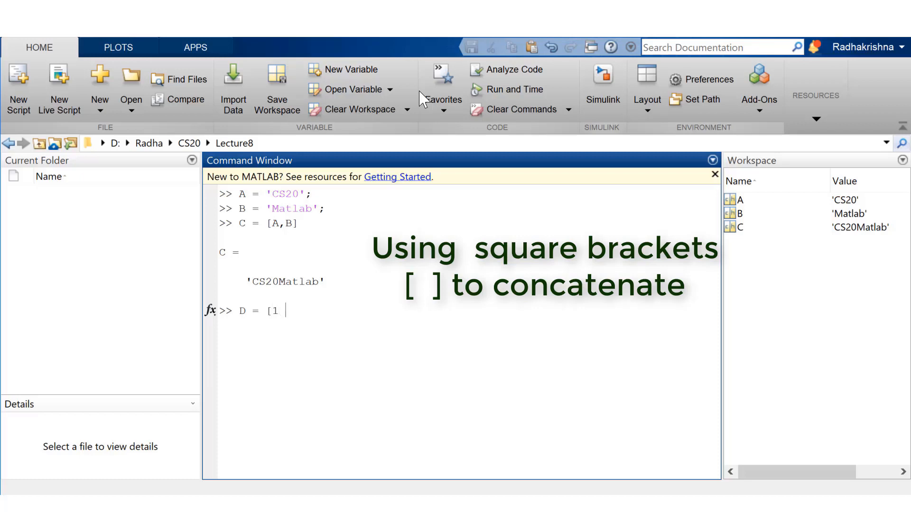
text(2 3];4)
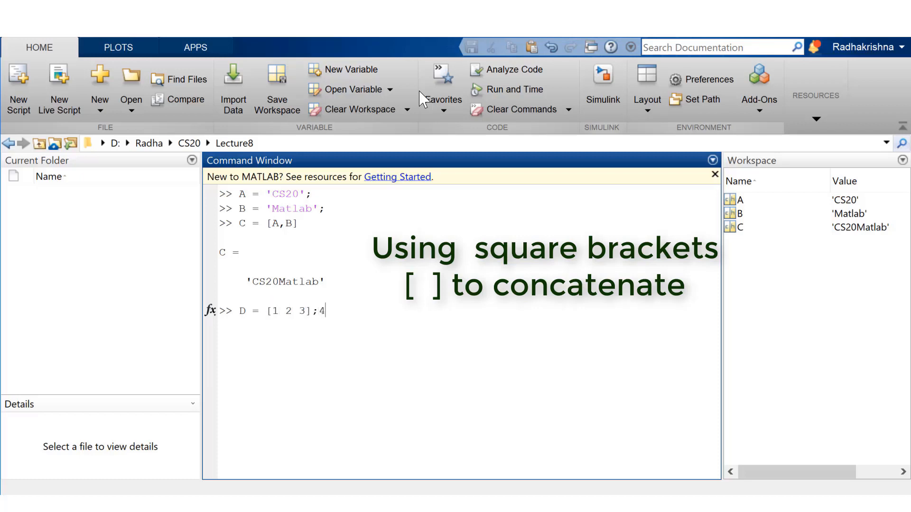
key(enter)
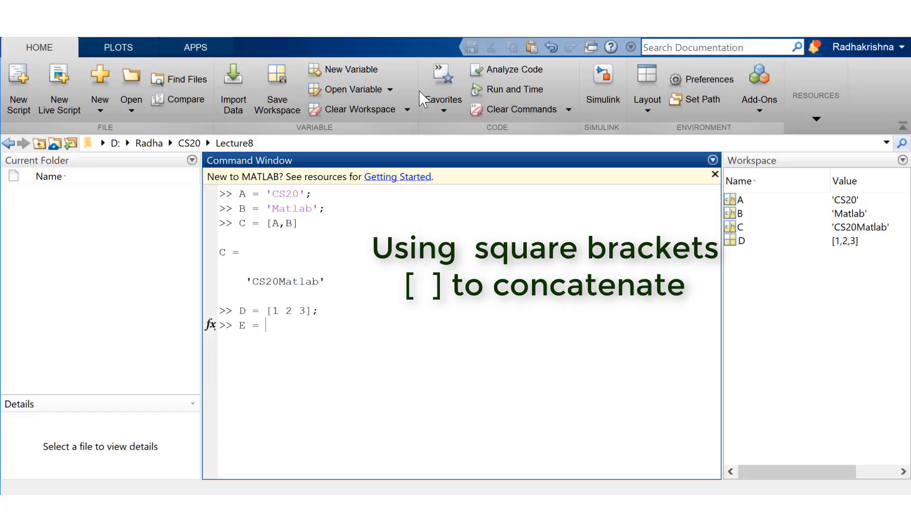
text([5 6 7 8];)
text(F =)
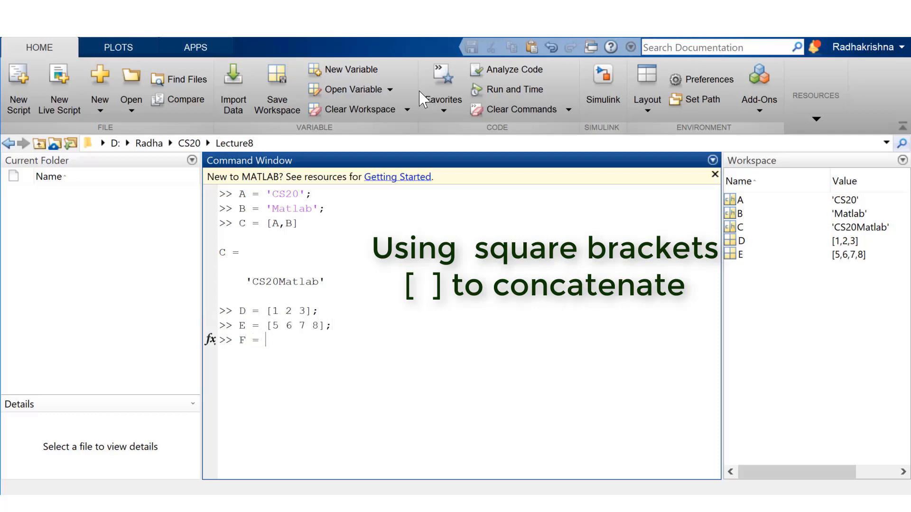
text([D, E)
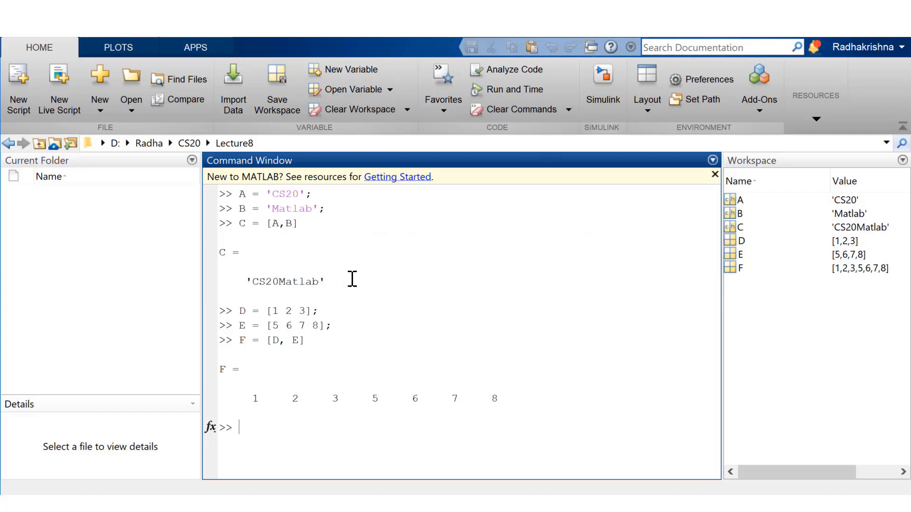
mouse_move(420, 440)
text(C = strcat(A)
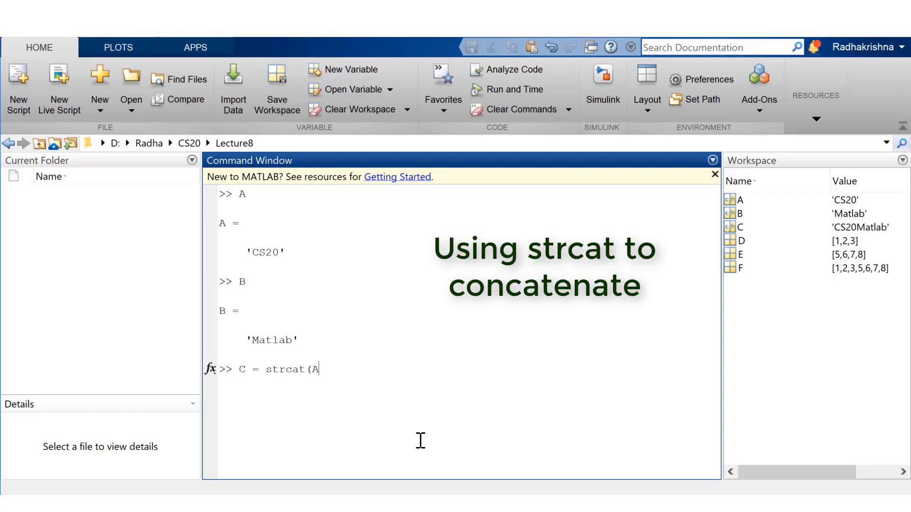
Step: Rebuild C as strcat(A,B) giving 'CS20Matlab', then clear the command window
text(,B))
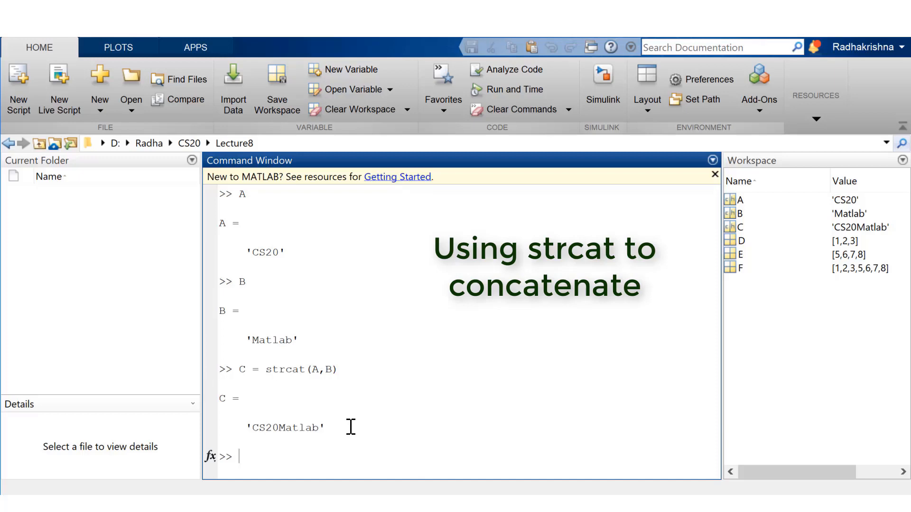
text(clc)
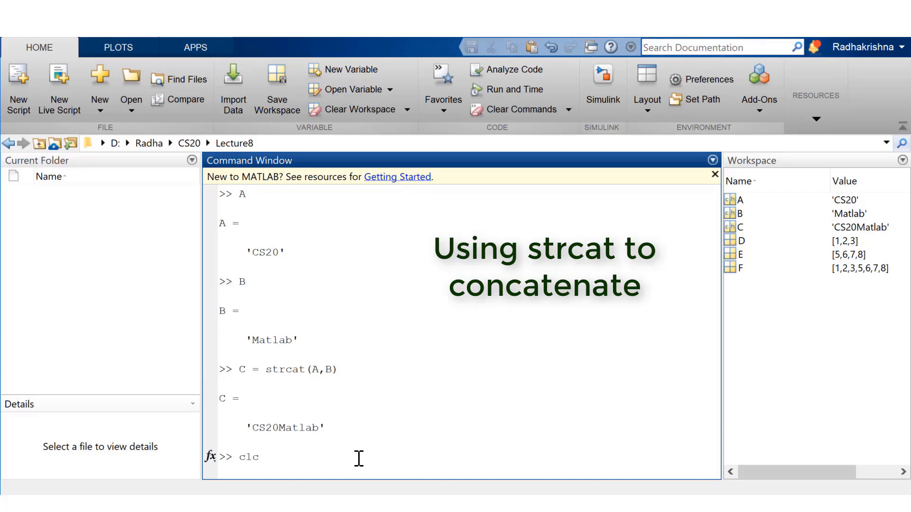
Step: Assign A = 'MATLAB ' with trailing spaces and B = 'CS20'
text(A = 'M)
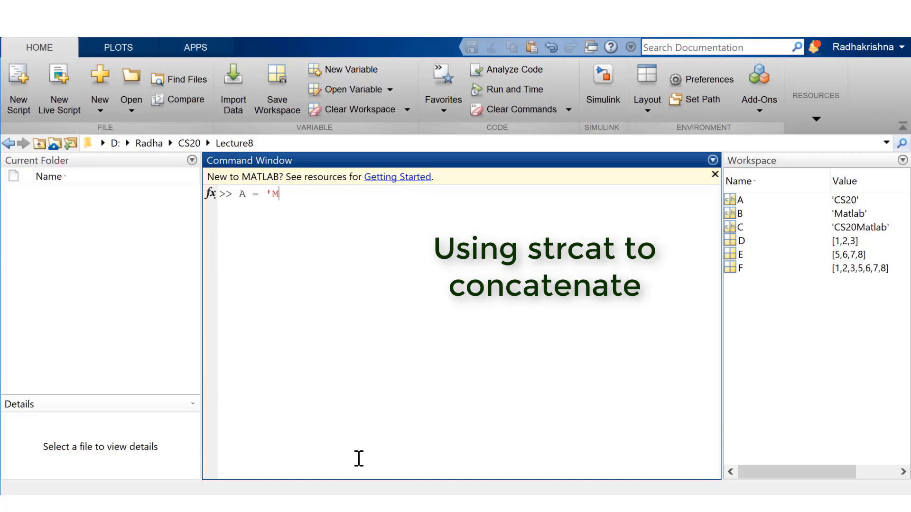
text(ATLAB)
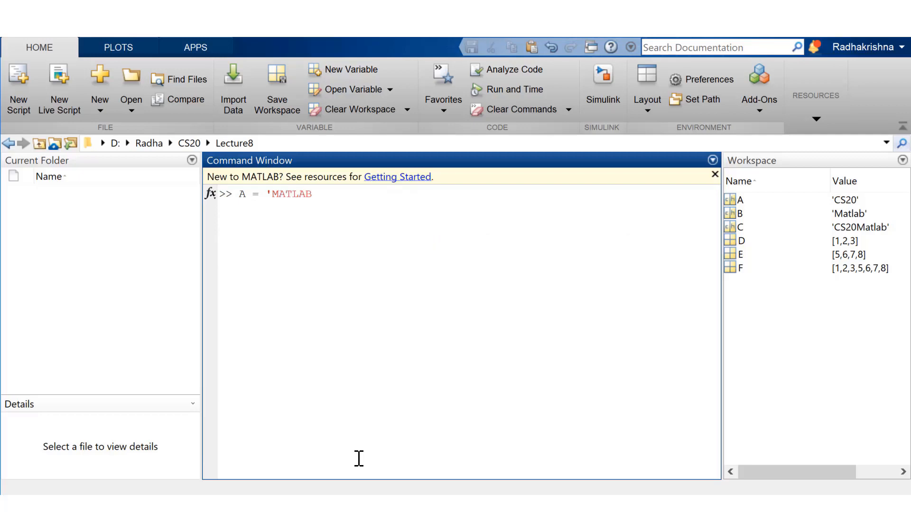
text(';)
text(B = ')
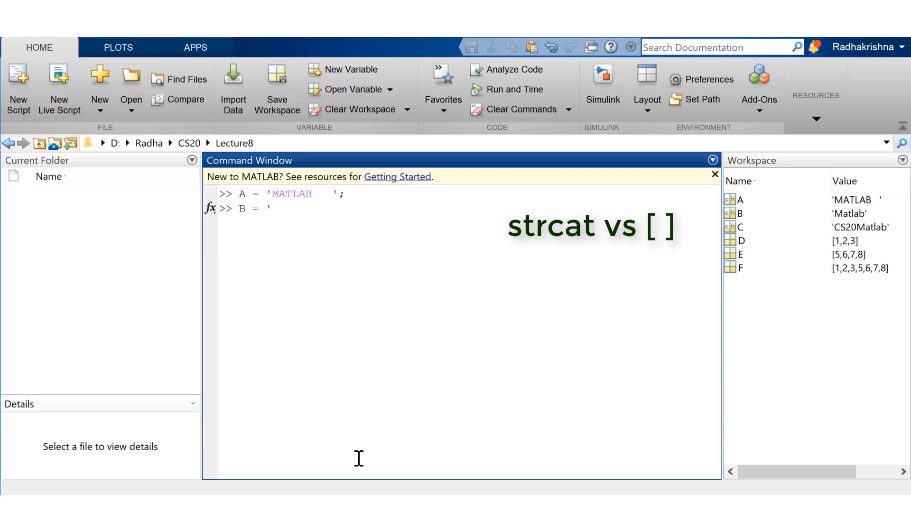
text(CS20';)
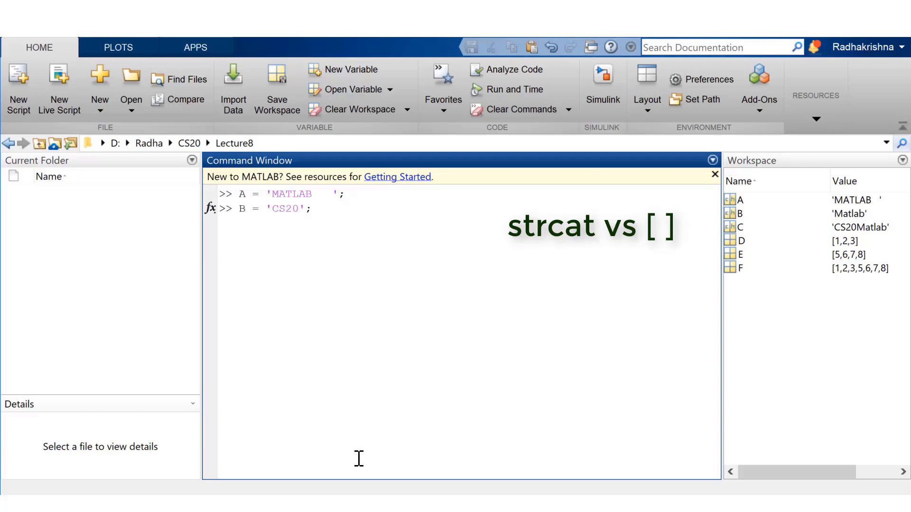
Step: Join A and B into C with brackets and into D with strcat, which drops the trailing spaces
text(C)
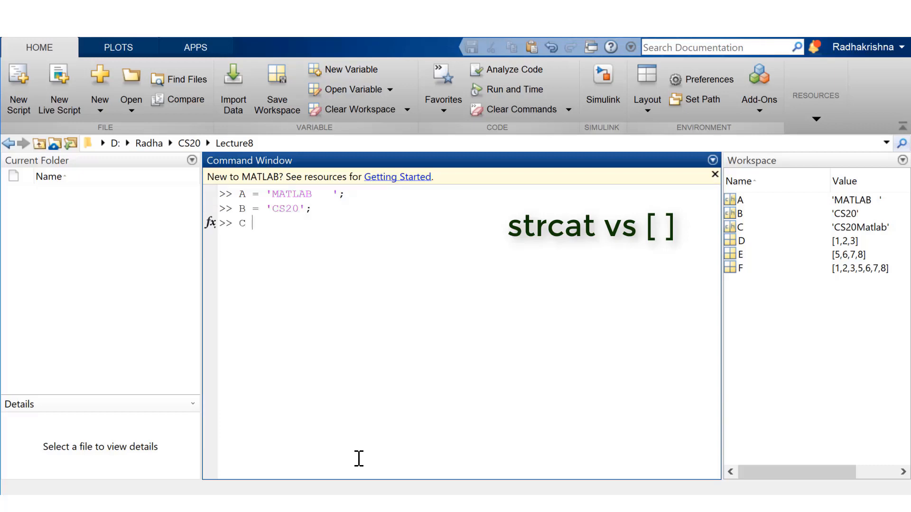
text(= [A,B])
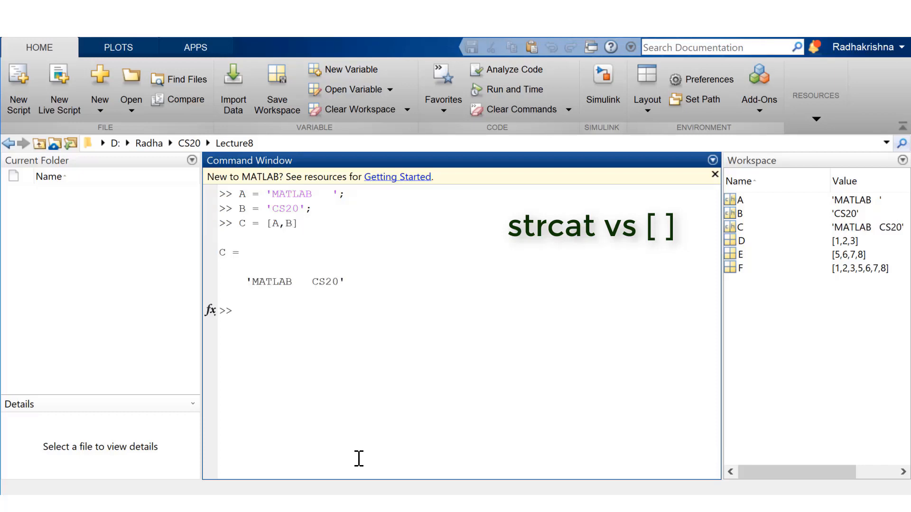
text(D = strcat)
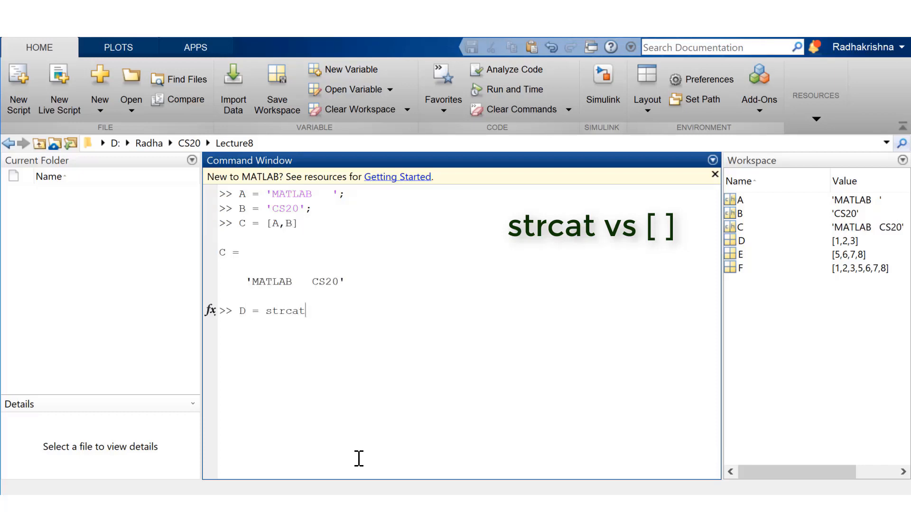
text((A,B))
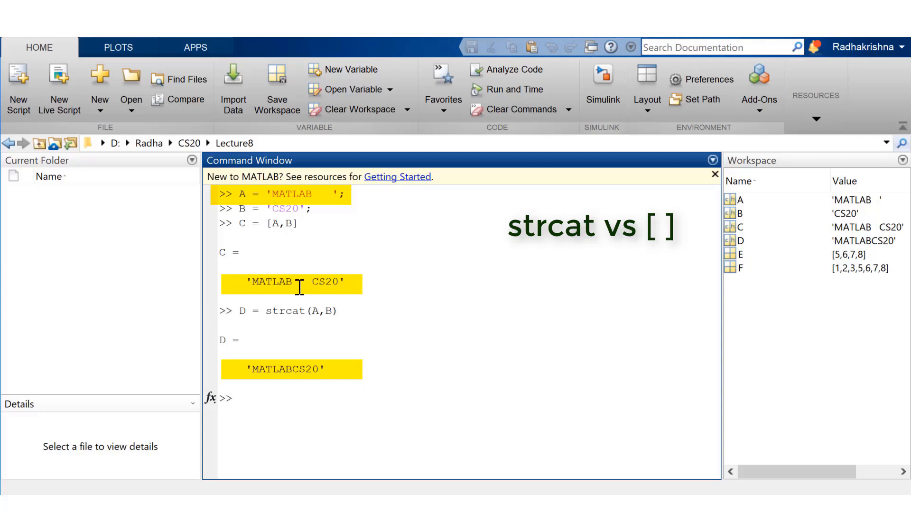
mouse_move(417, 418)
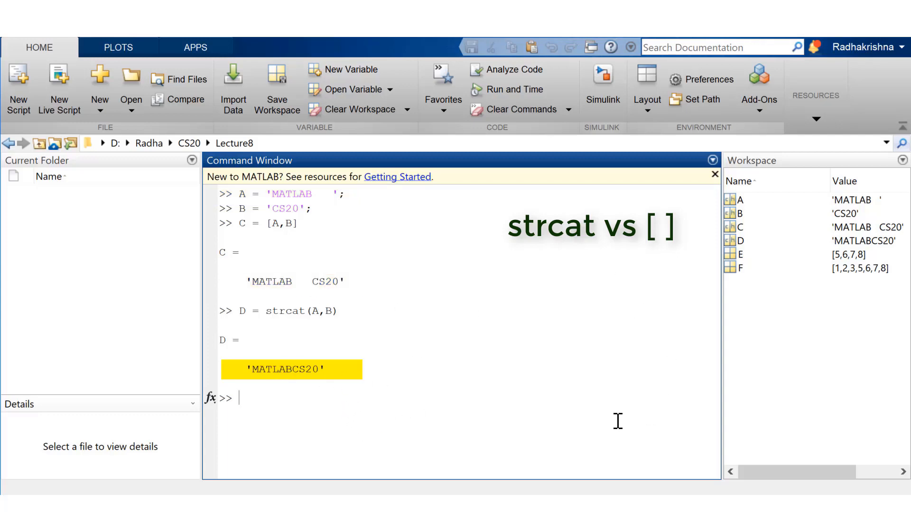
mouse_move(657, 447)
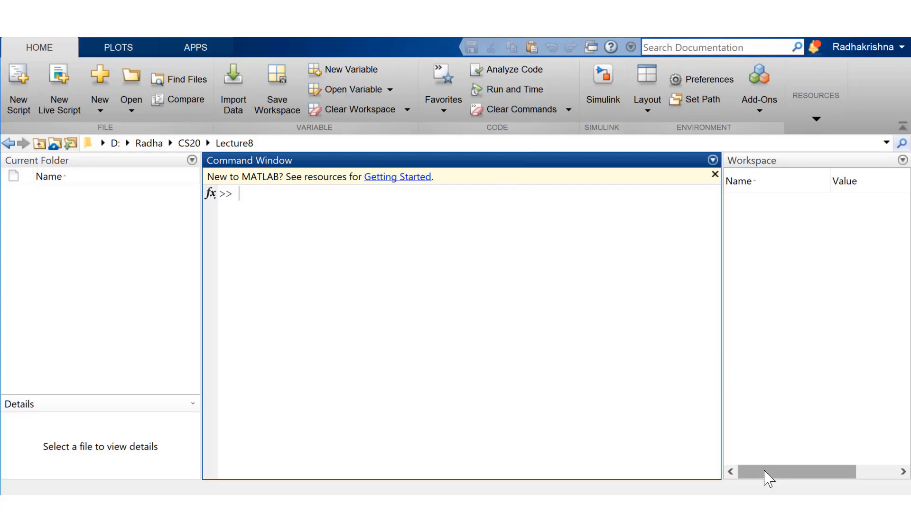
Step: Define A = 'Matlab', B = 'Course', C = 'CS20' and stack A and B into the 2×6 matrix D
text(A = 'Matlab';)
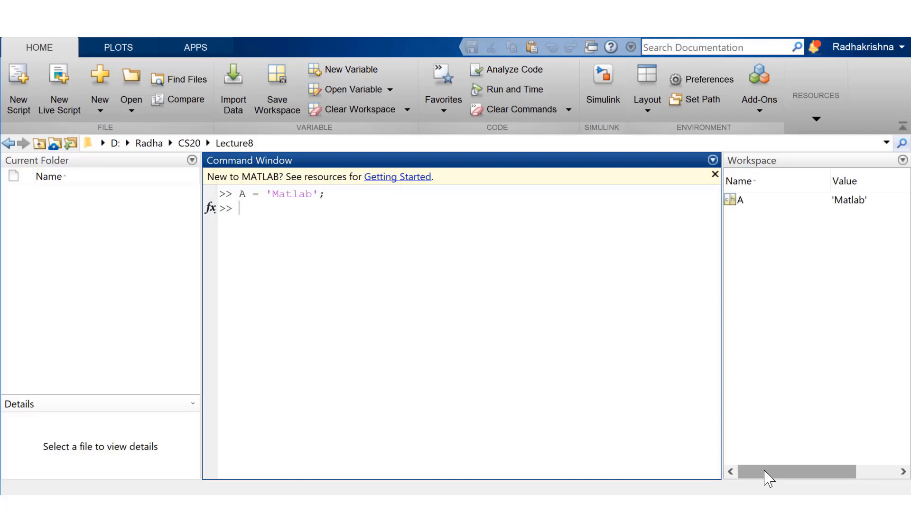
text(B = 'Course';)
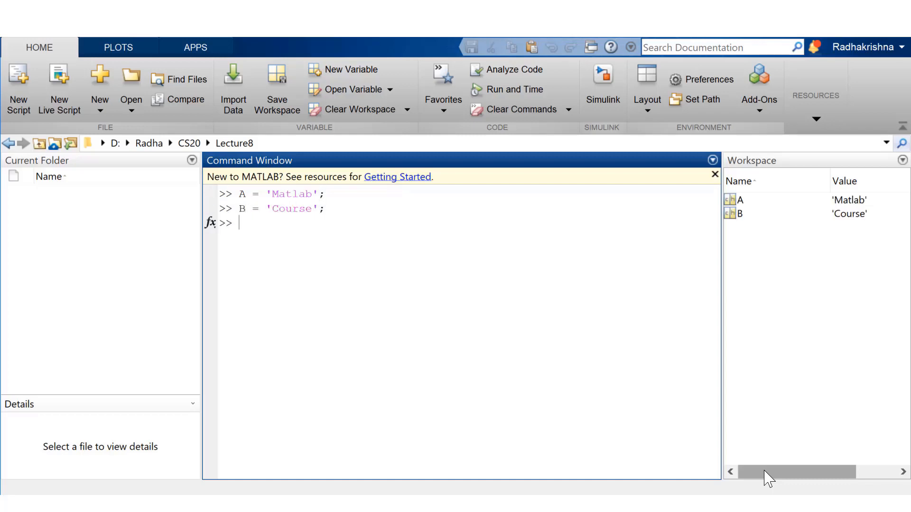
text(C = 'CS20';)
text(D =)
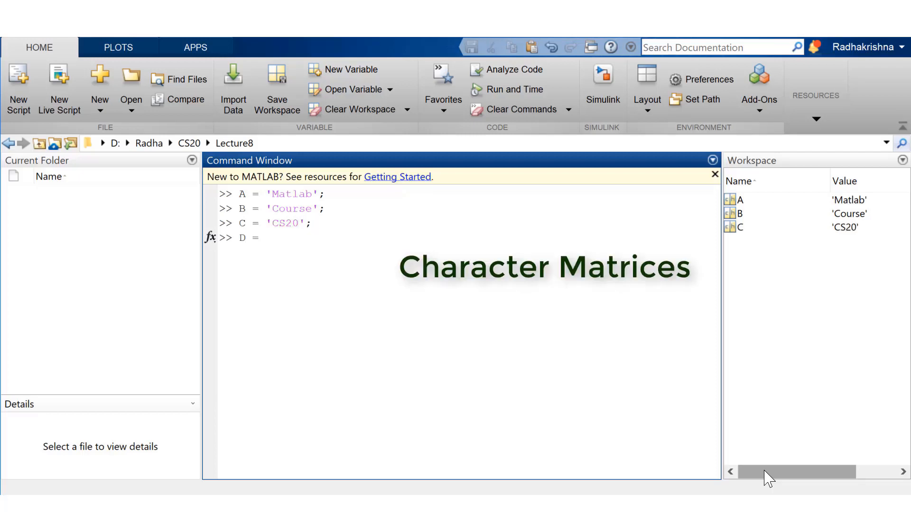
text([A;B])
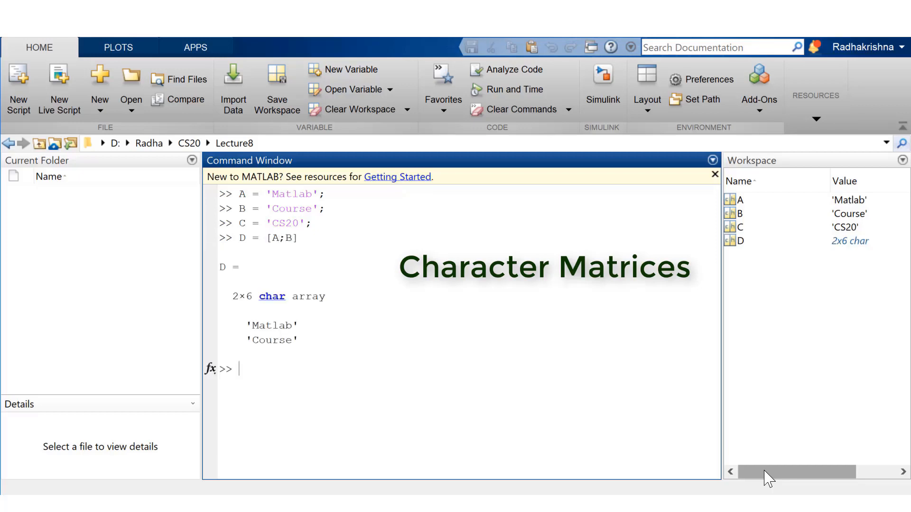
mouse_move(306, 281)
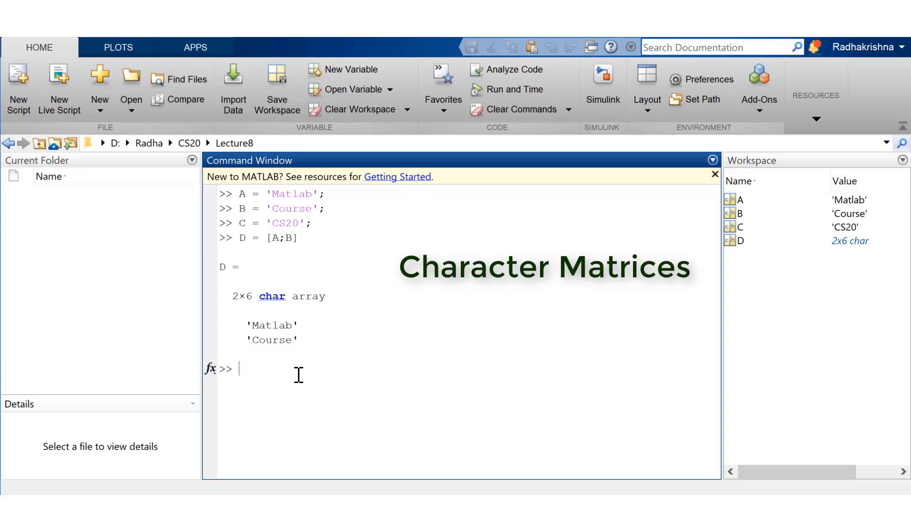
Step: Attempt E = [B;C], pad C to 'CS20 ' so the vertical join succeeds, then clear the window
text(E = [B)
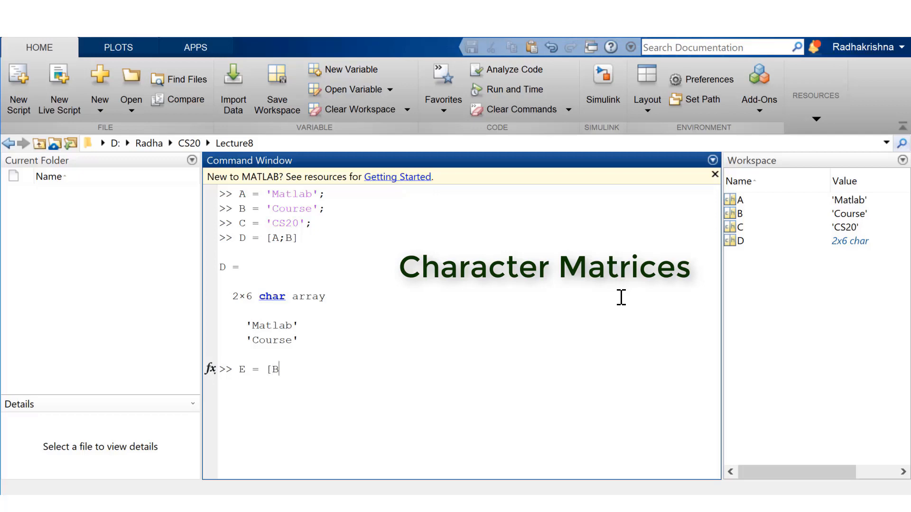
text(;C])
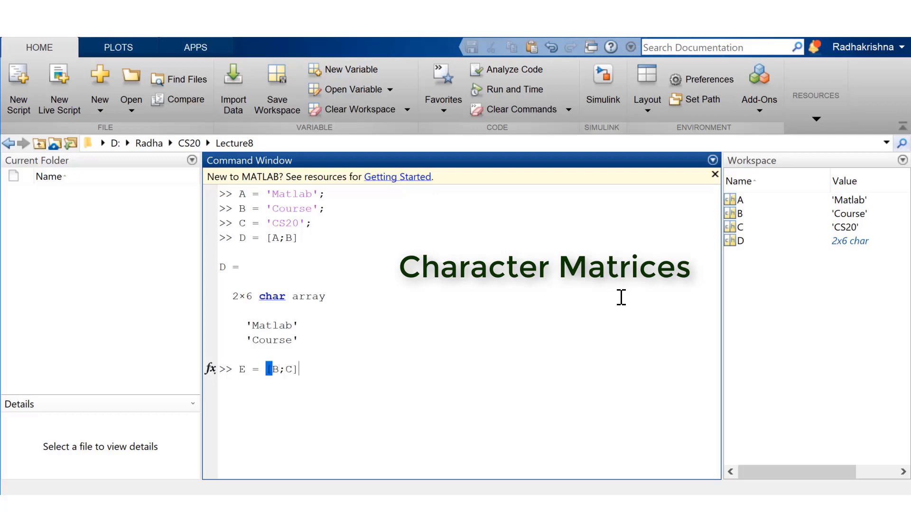
key(enter)
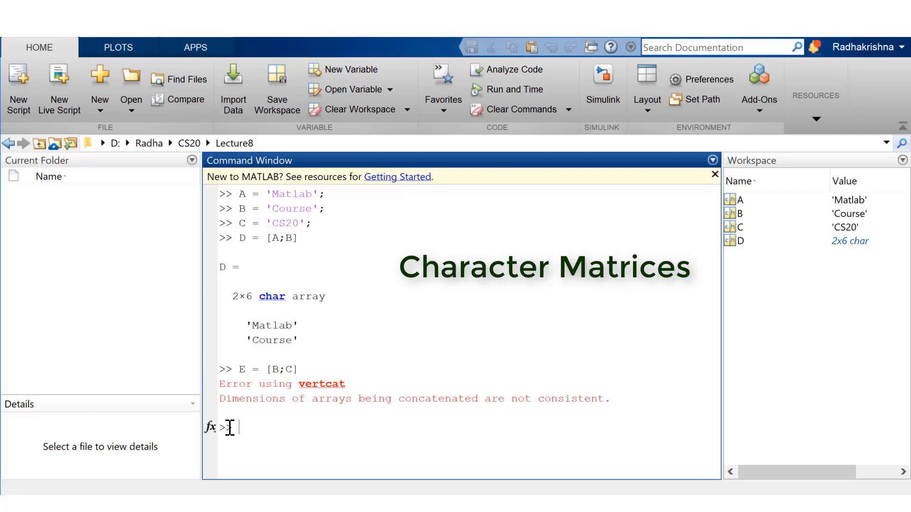
mouse_move(319, 257)
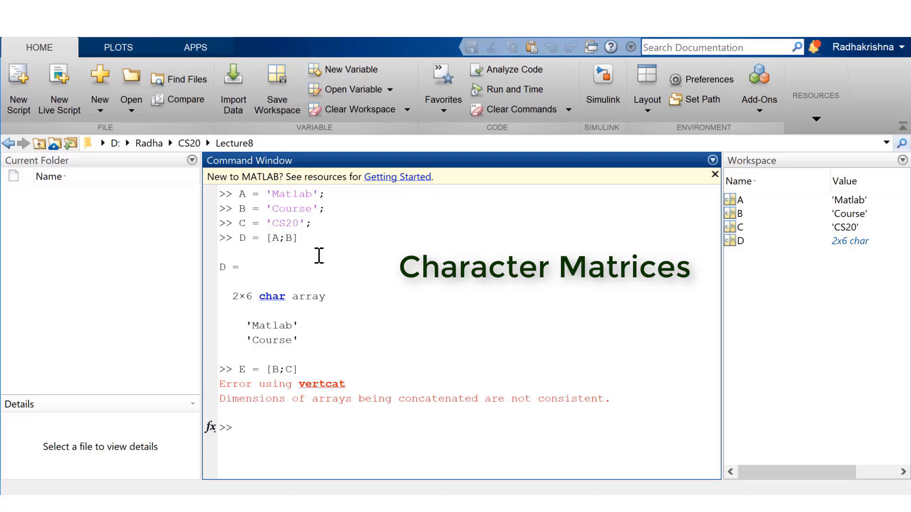
mouse_move(332, 427)
text(C = 'CS)
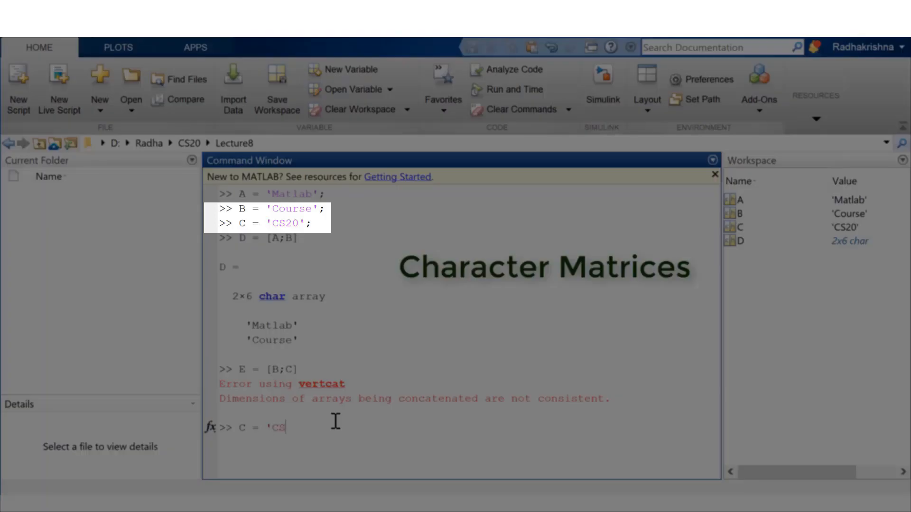
text(20 ')
text(E = [B;C])
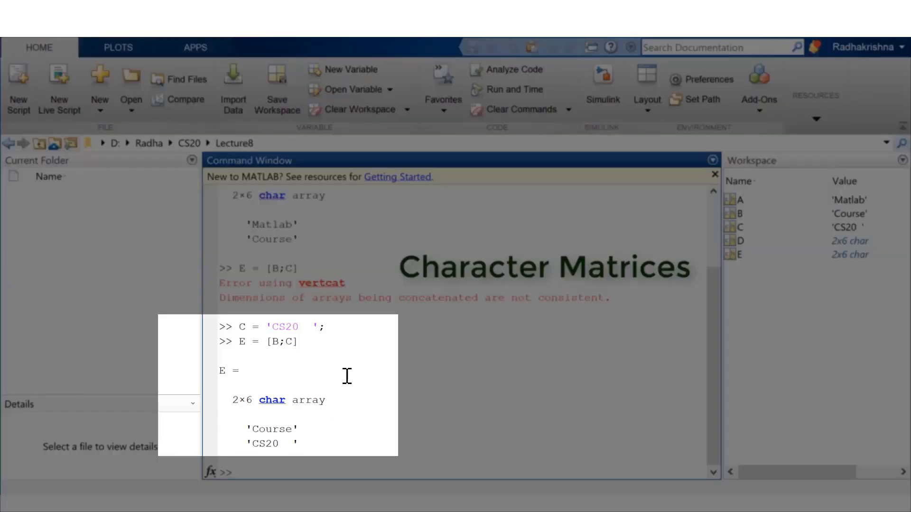
mouse_move(428, 452)
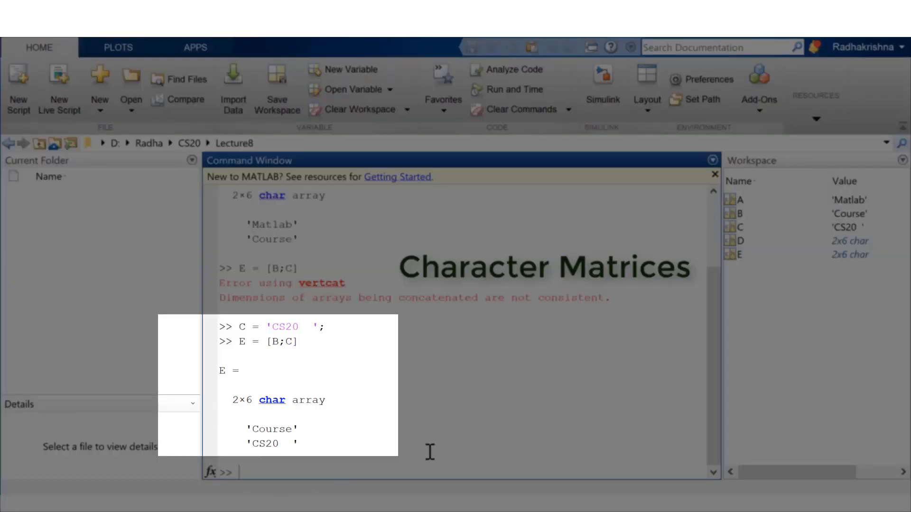
text(clc)
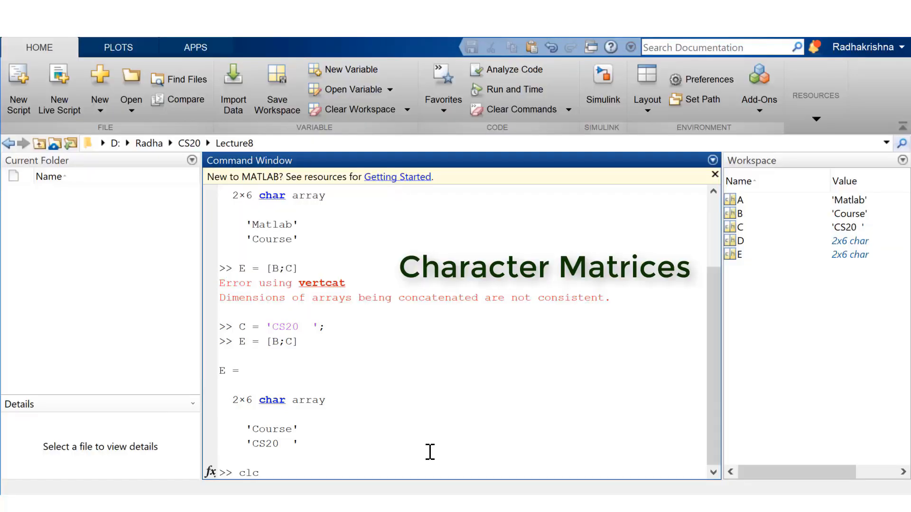
Step: Stack A, B and C into the 3×6 char matrix F and read element F(2,3)
text(F = [)
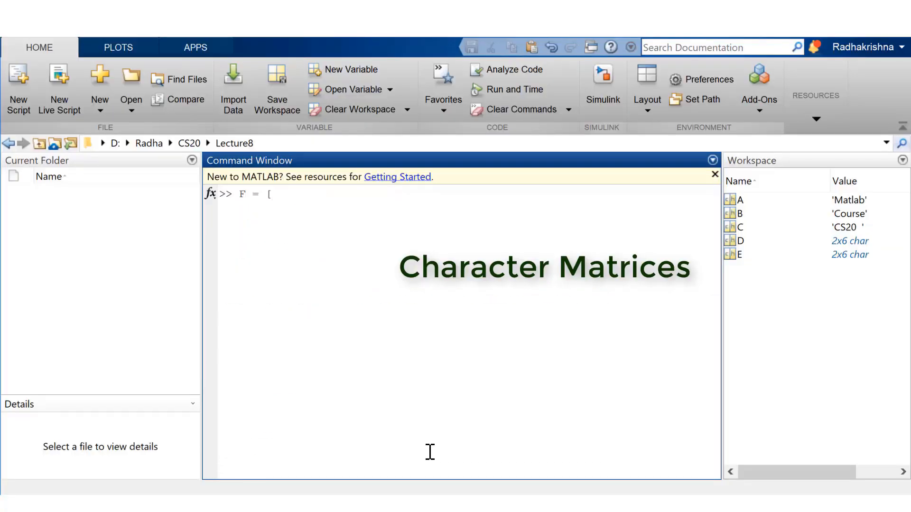
text(A;B;C)
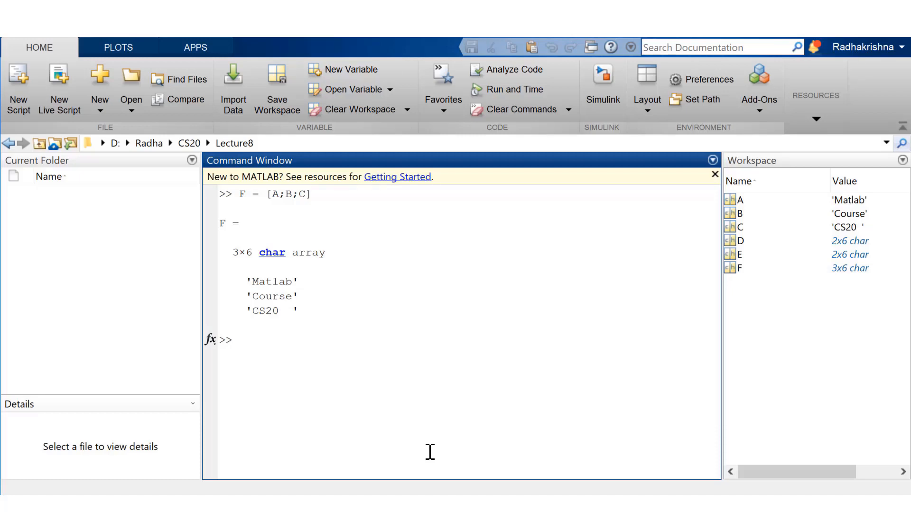
text(F()
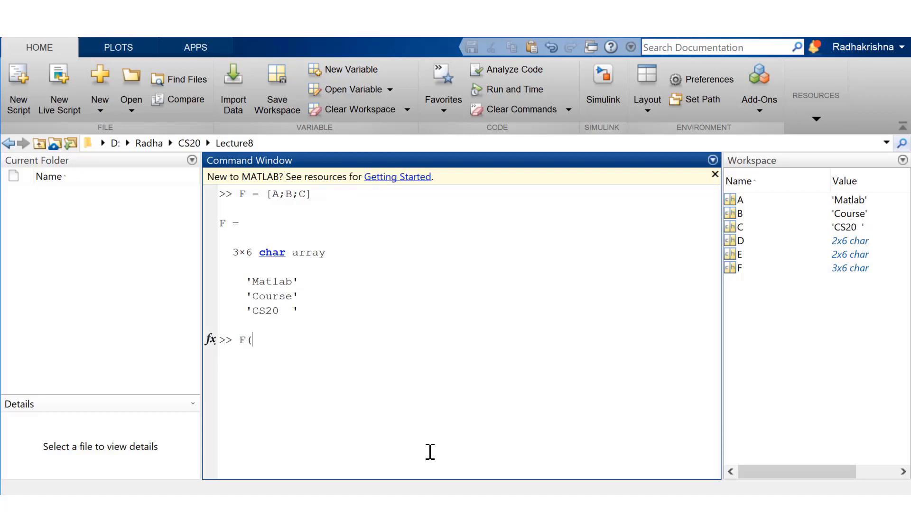
text(2,3)
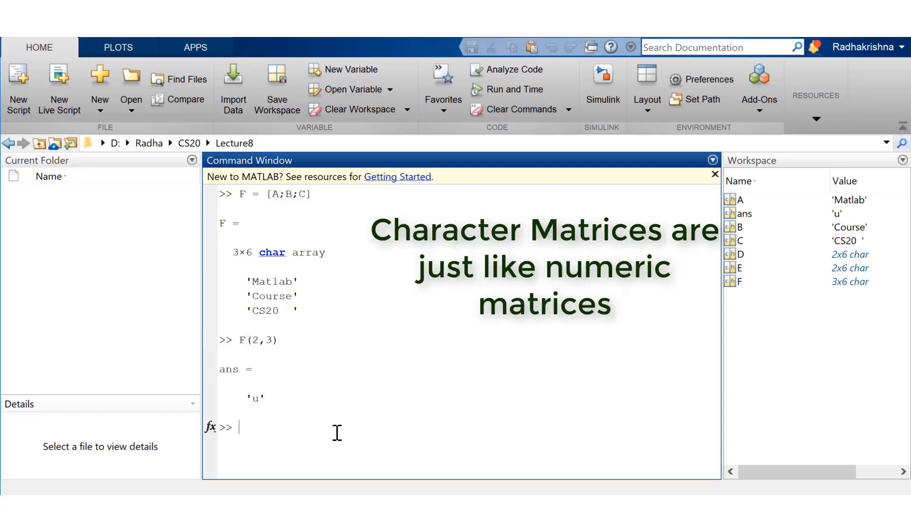
Step: Extract the 3×2 block F(1:3,5:6), then clear the command window
text(F(1:)
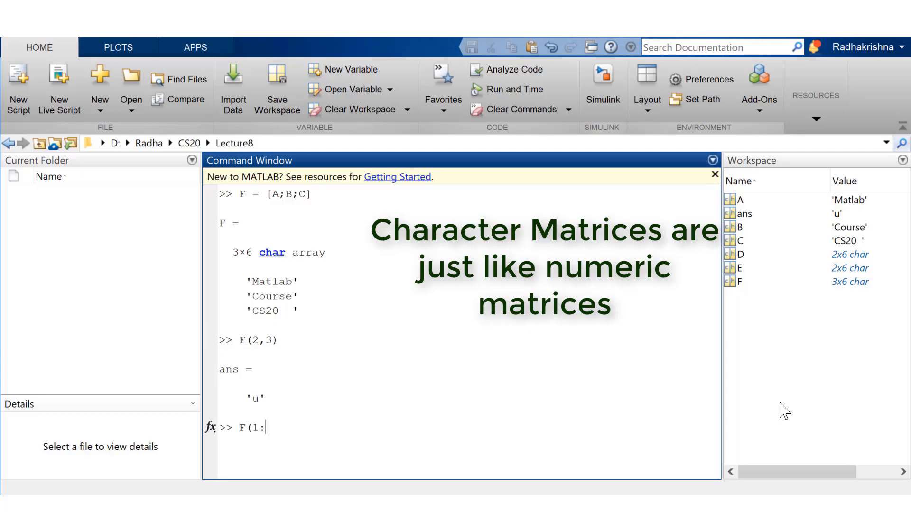
text(3,5:6)
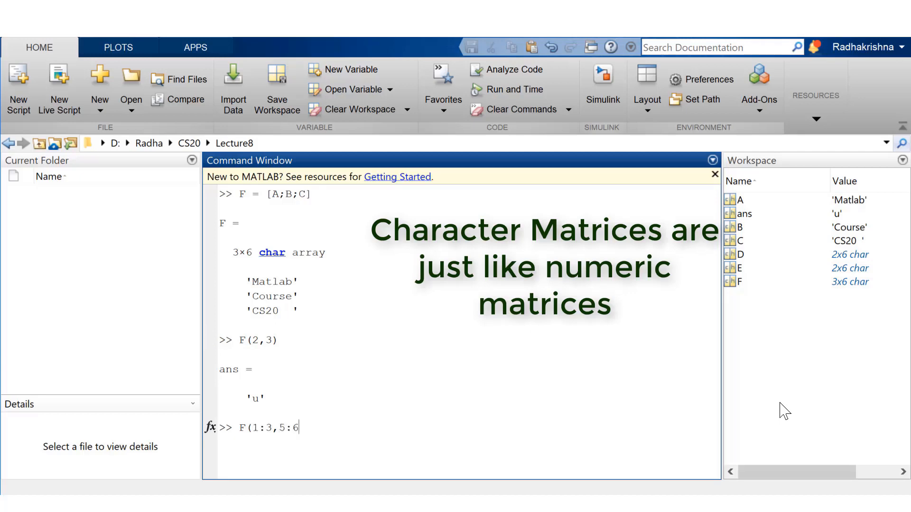
key(enter)
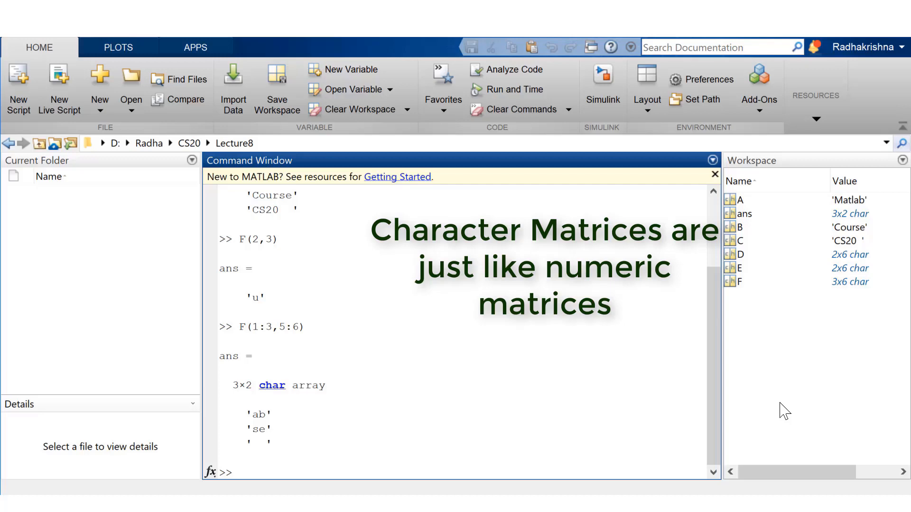
text(clc)
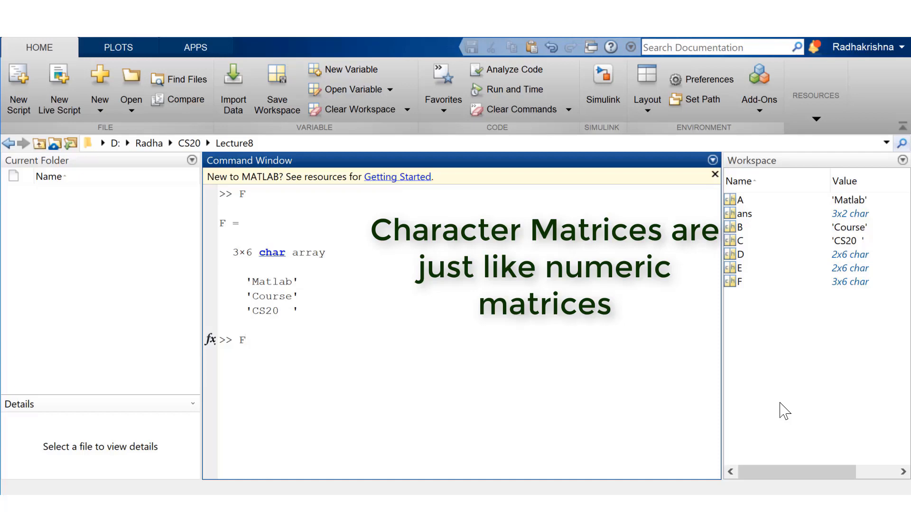
Step: Extract F(2:3,1:2) giving 'Co'/'CS', then clear the command window and workspace
text((2:4)
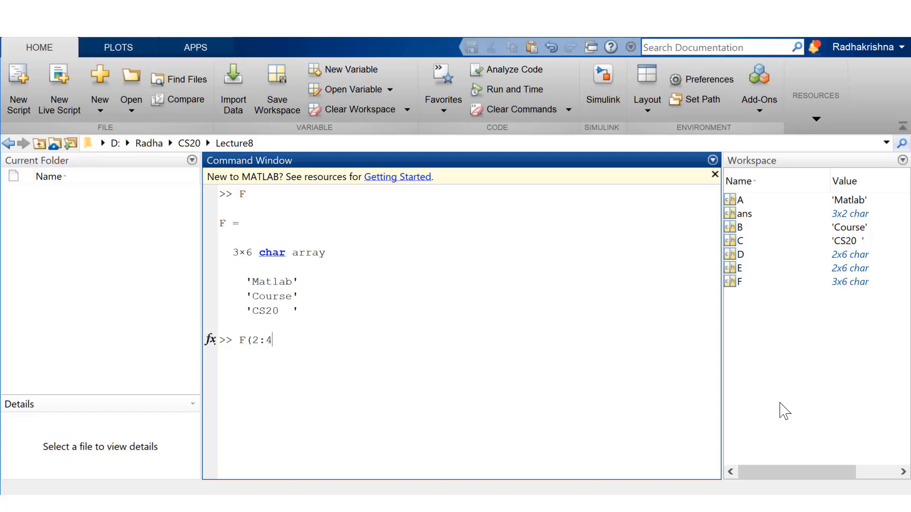
text(,1)
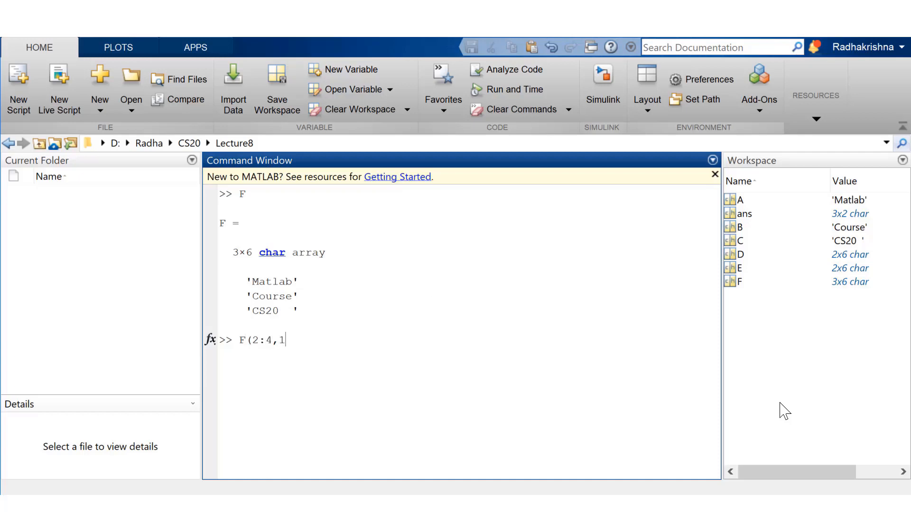
text(:2))
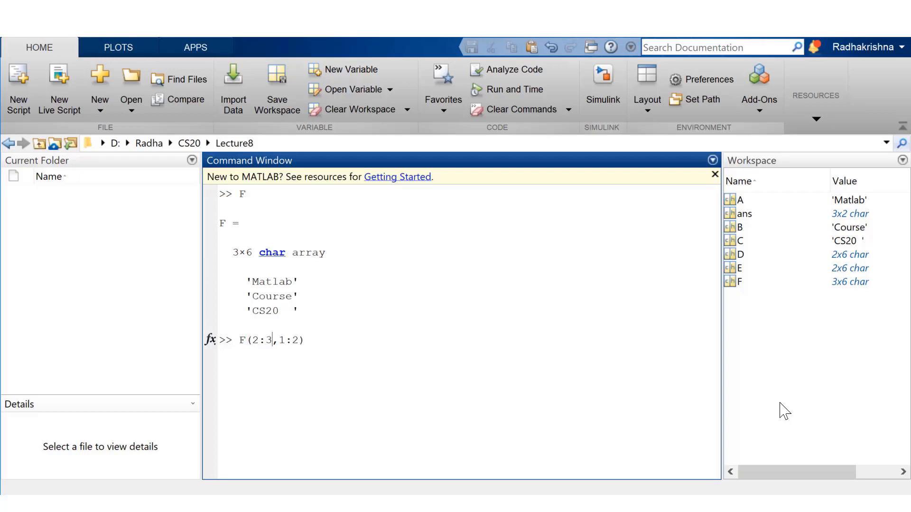
key(enter)
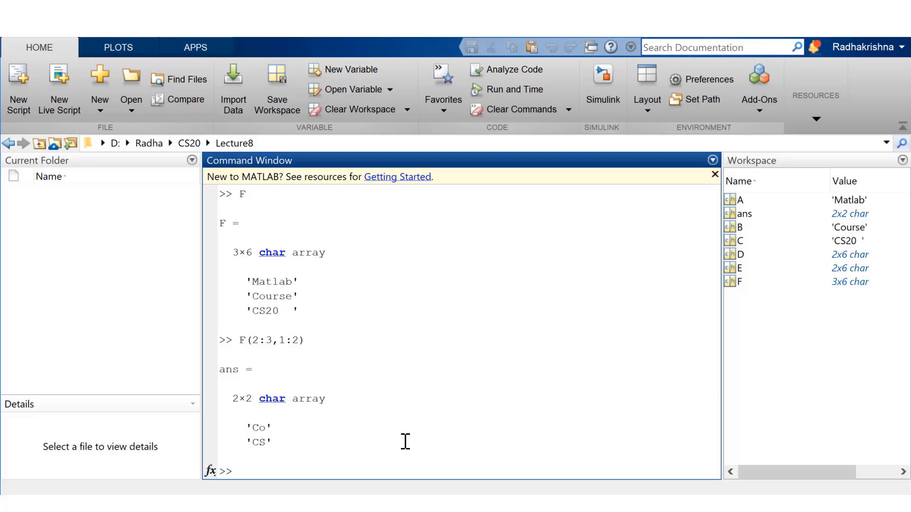
text(clc)
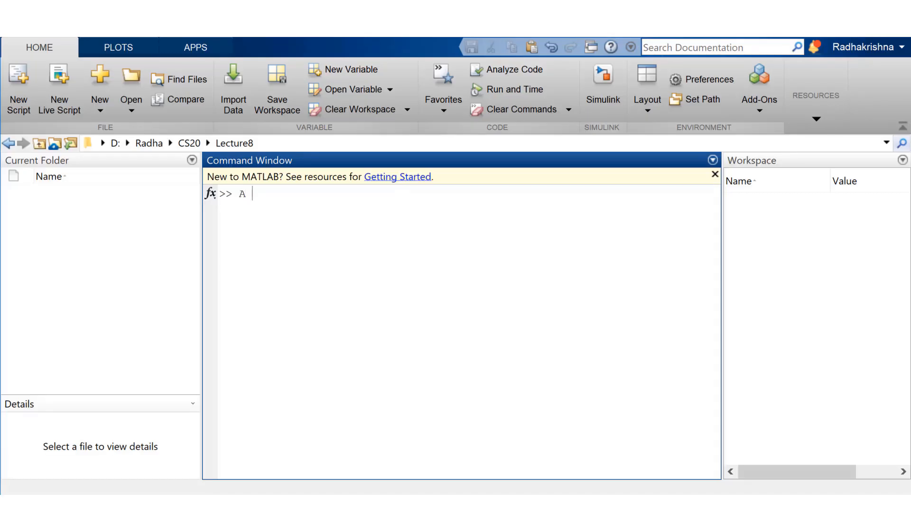
Step: Create string A = "Matlab", retrieve its char text with A{1} and first letter 'M' with A{1}(1)
text(= "M)
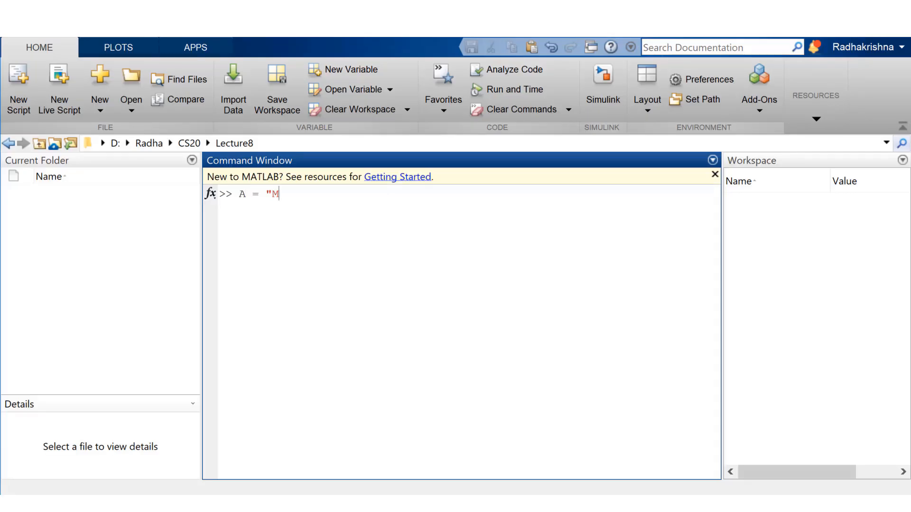
text(atlab")
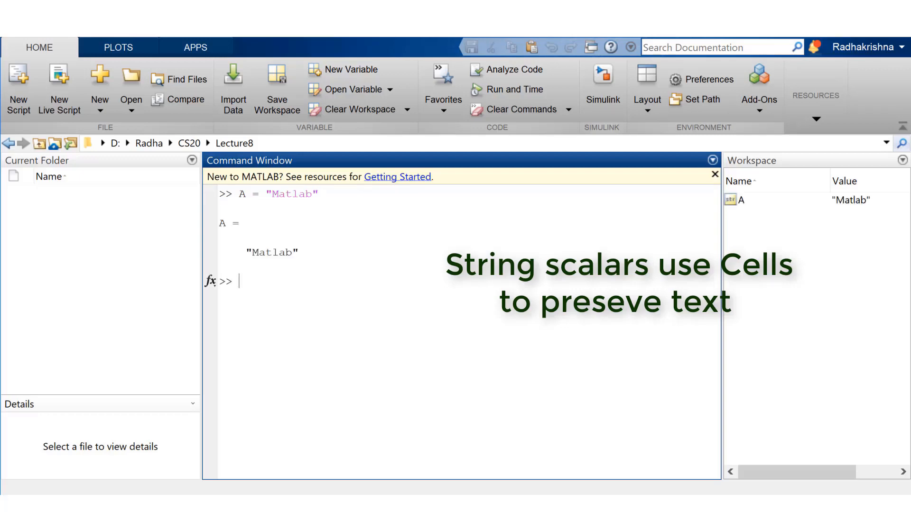
mouse_move(824, 340)
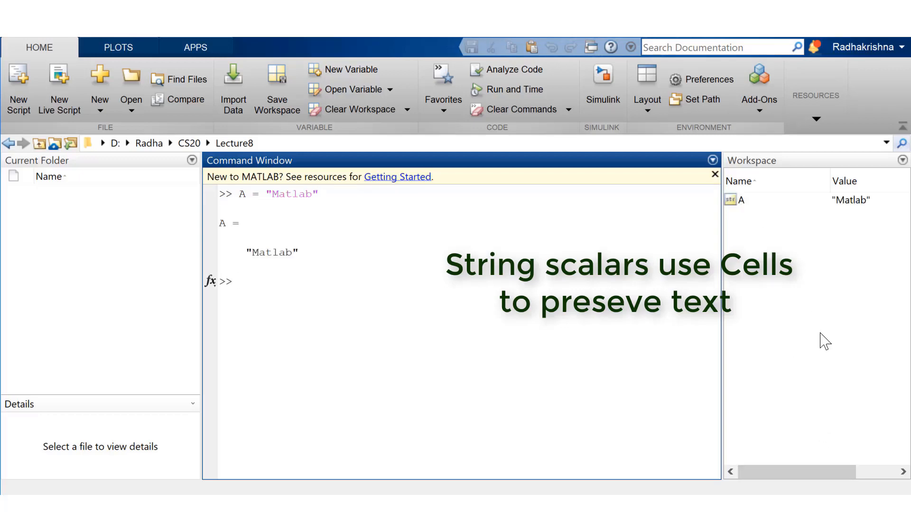
text(A{1)
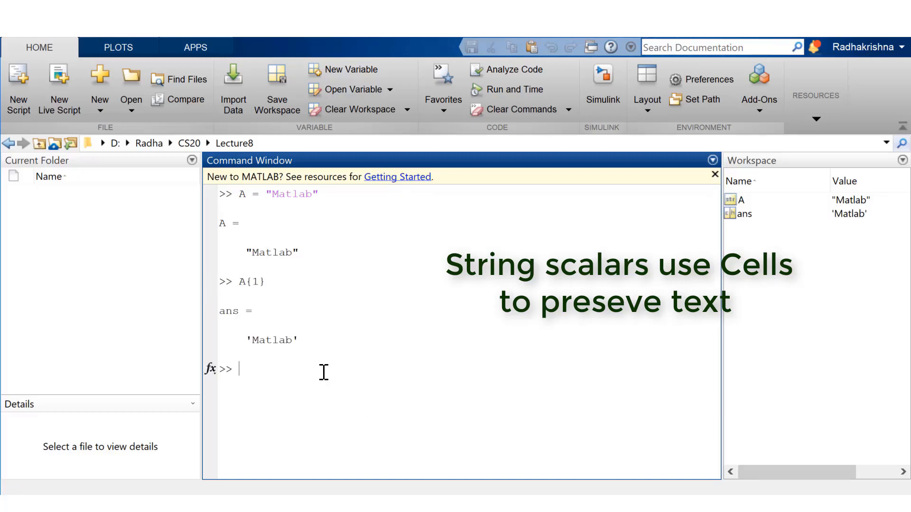
mouse_move(334, 363)
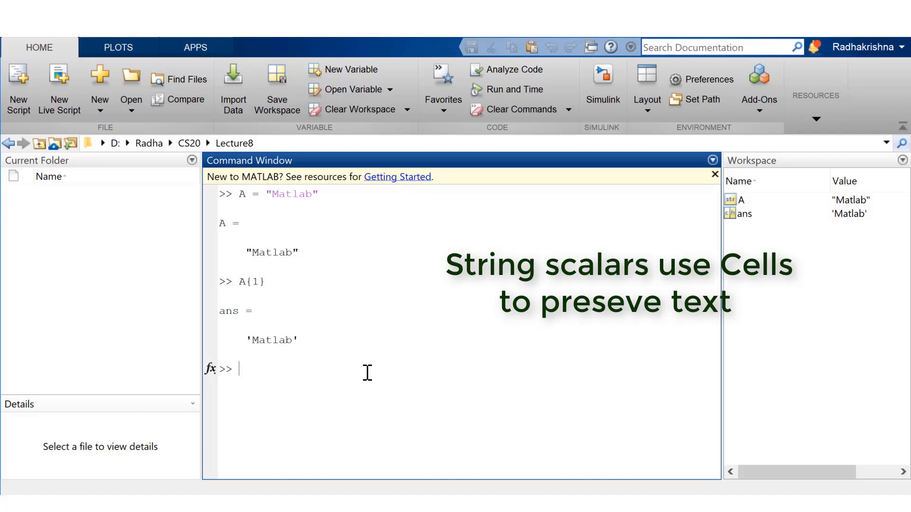
text(A{1}(1)
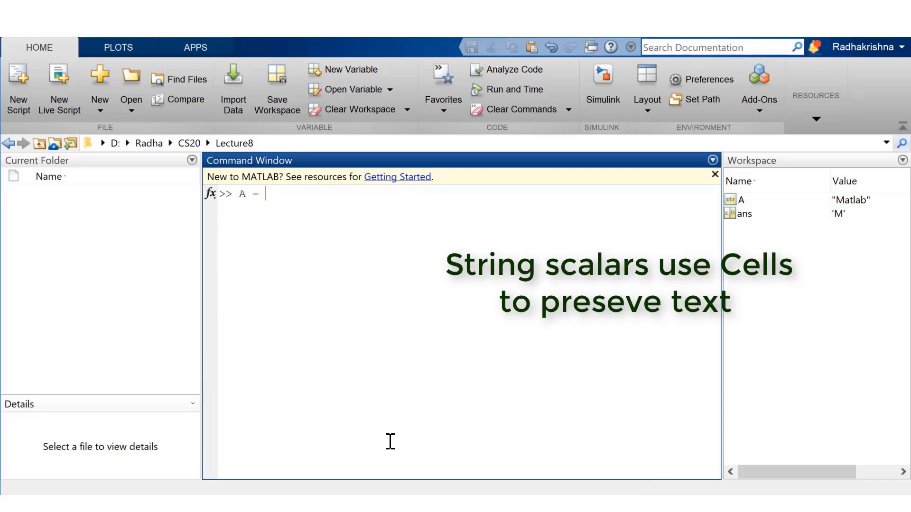
Step: Check size(A) for "Matlab", then reassign A to "Matlab CS20 Programming for Engineers"
text("Matlab";)
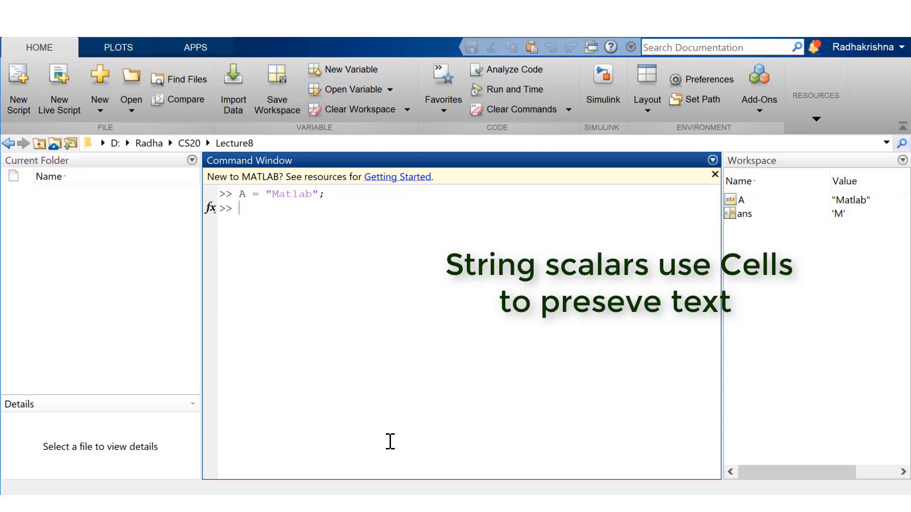
text(size(A))
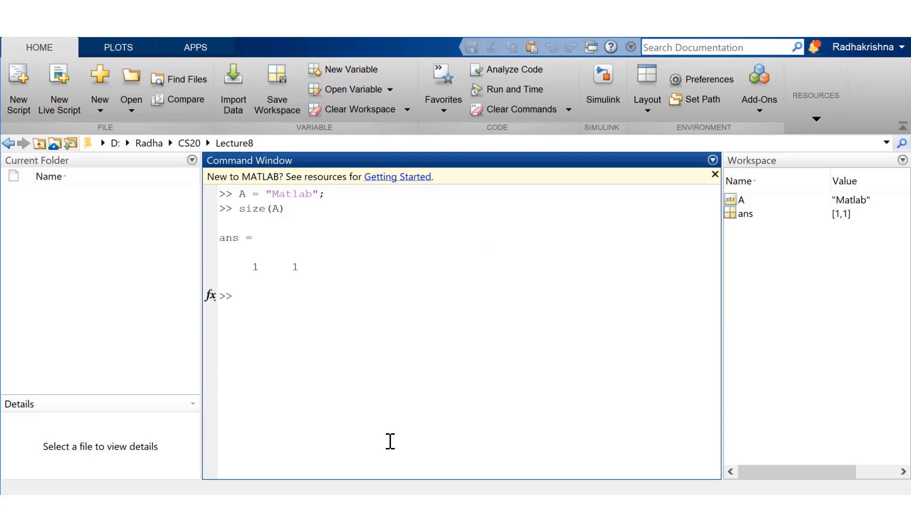
text(A = "Mat)
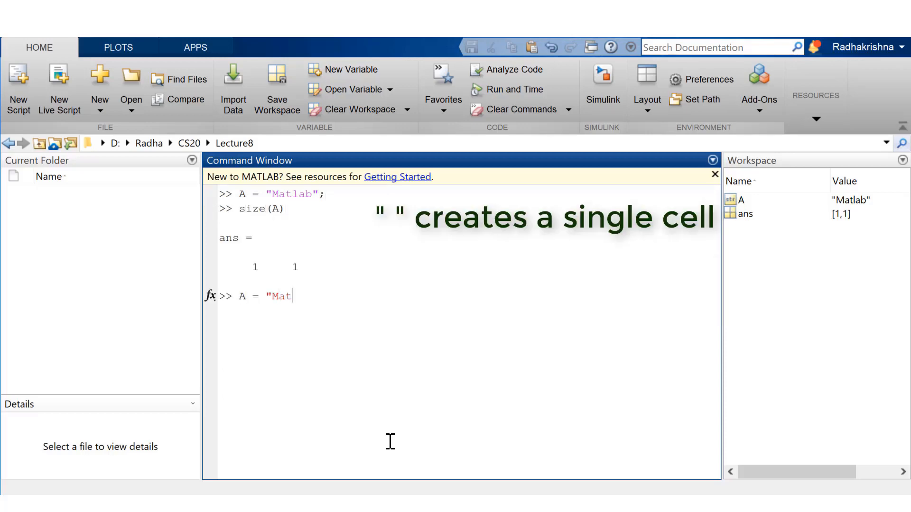
text(lab CS20 Pro)
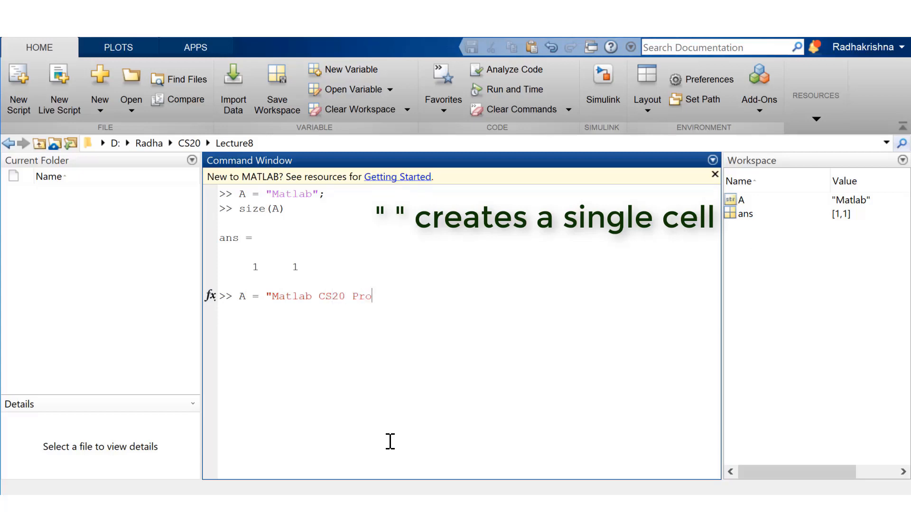
text(gramming for Engi)
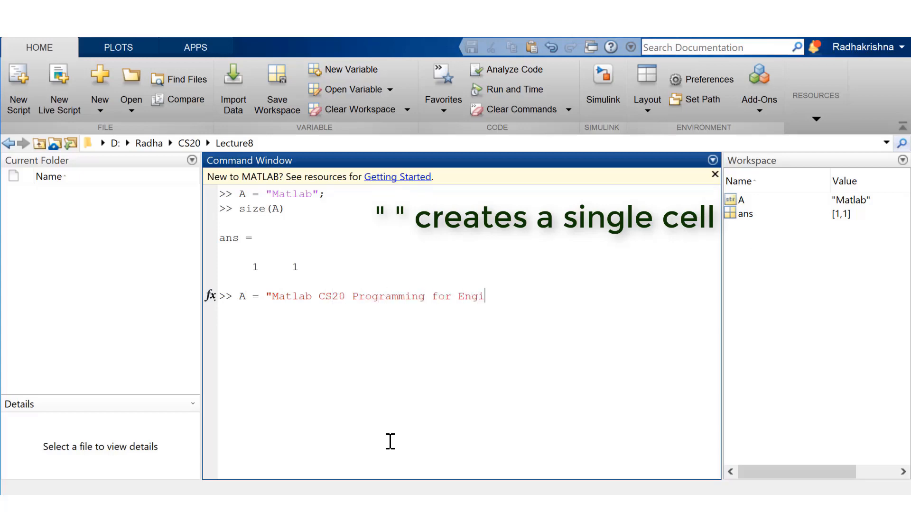
text(neers";)
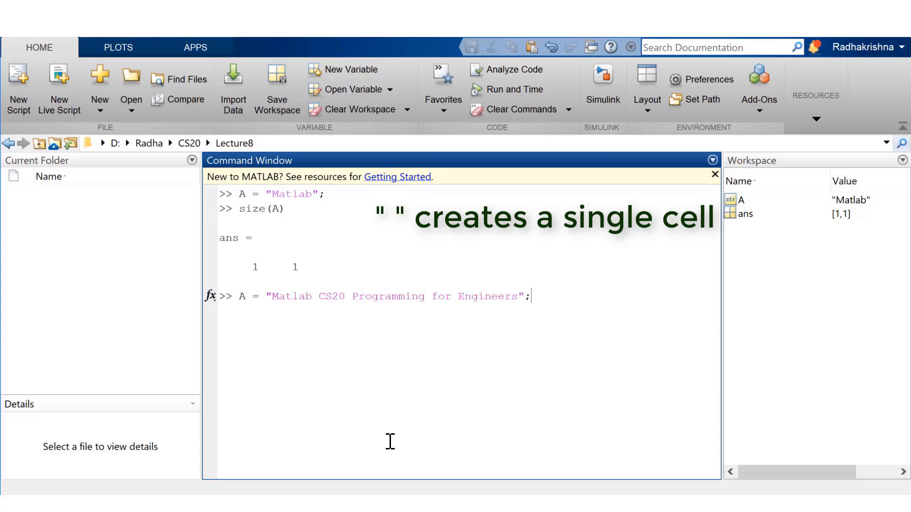
Step: Show size(A) is 1×1 while size(A{1}) gives the 1×37 character text
text(size(A)
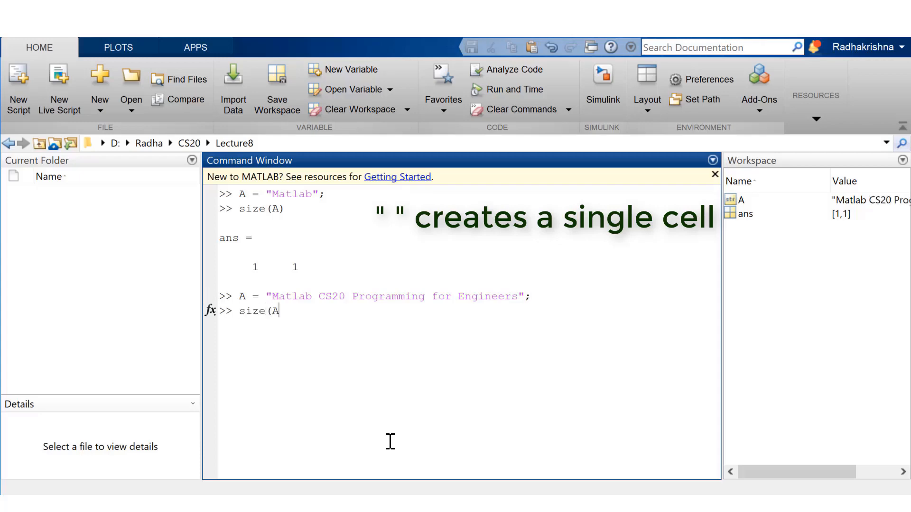
key(enter)
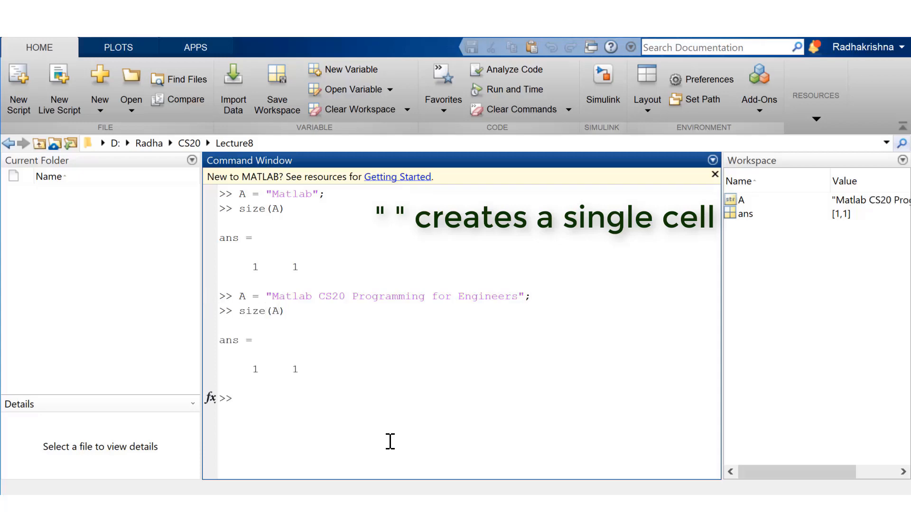
text(size)
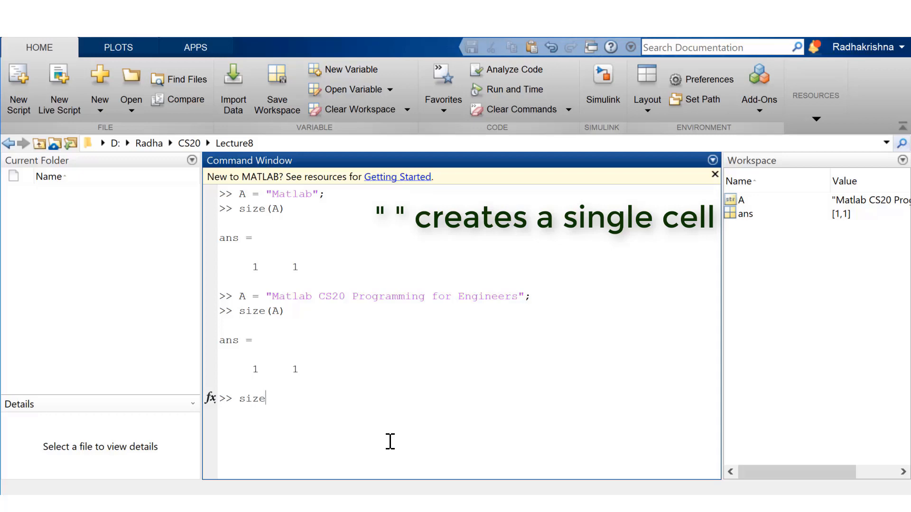
text((A{1}))
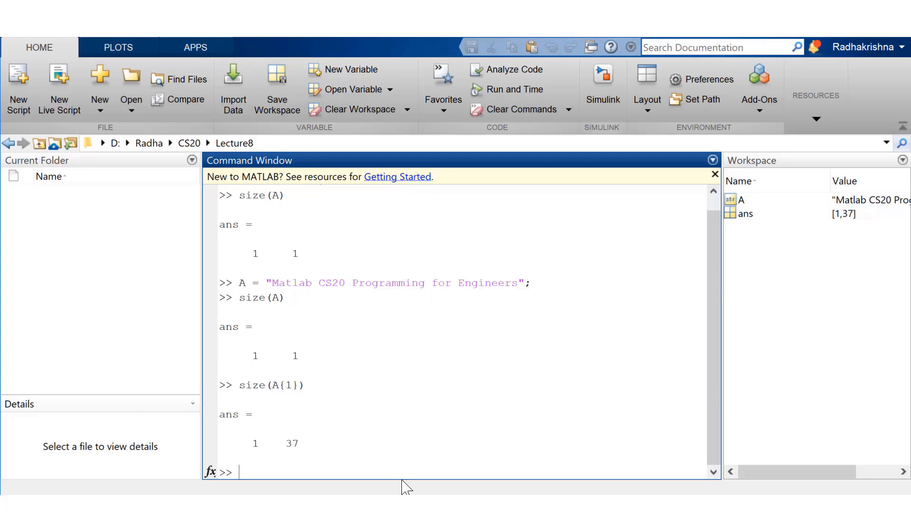
mouse_move(471, 442)
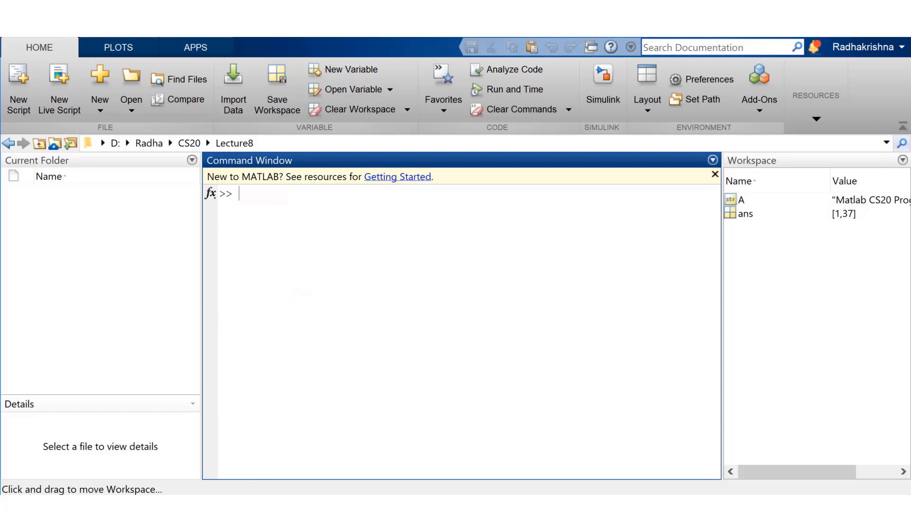
Step: Define A = "Hi " and B = "How are you?", then join them as C = A + B and D = strcat(A,B)
text(cl)
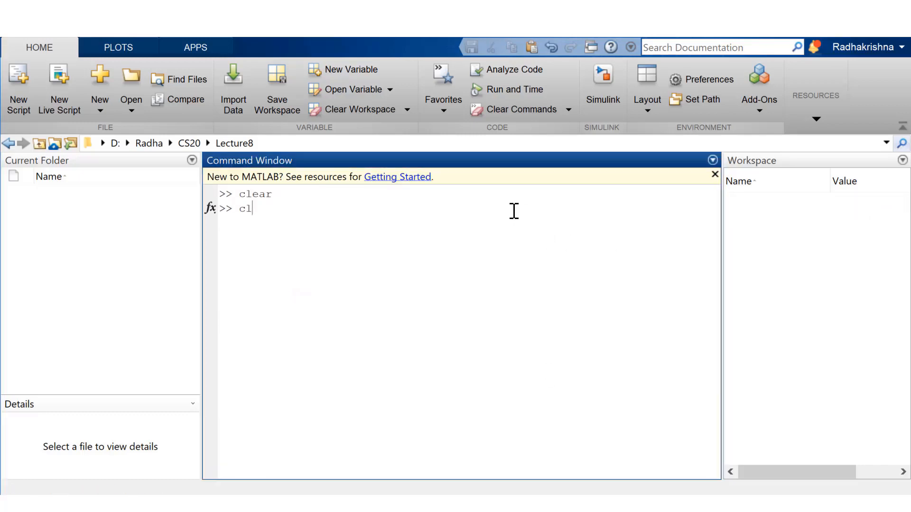
text(A = "Hi ";)
text(B)
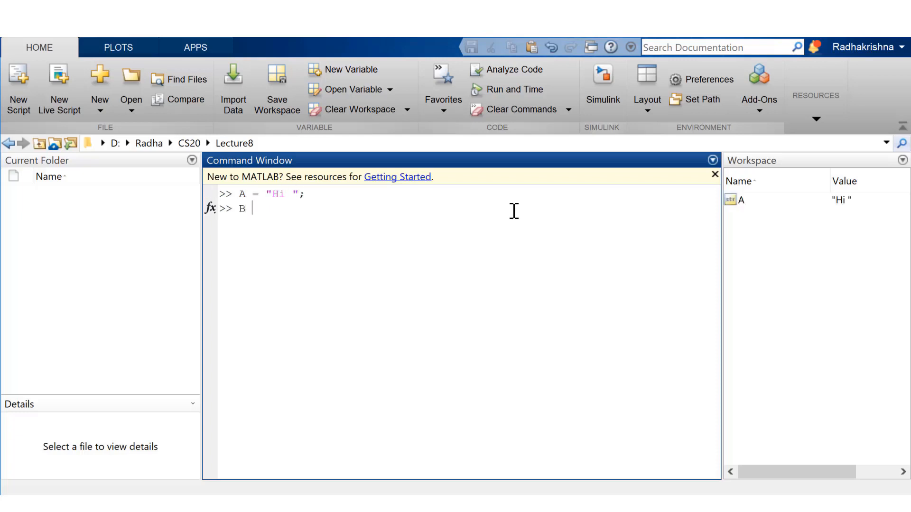
text(= "How are you?";)
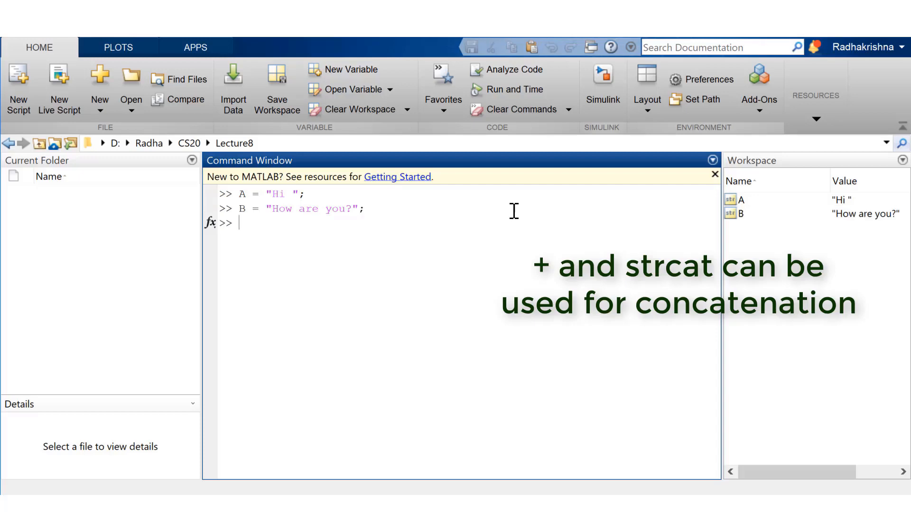
text(C = A + B)
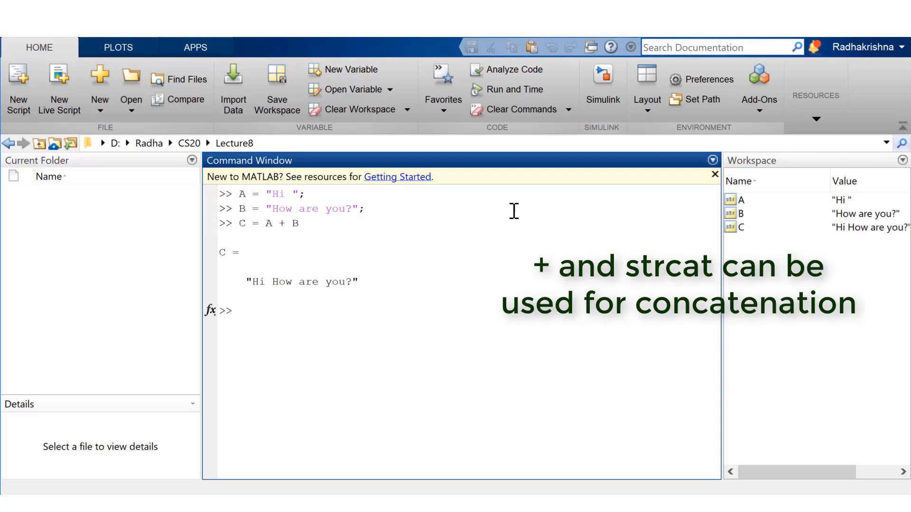
text(D = strcat)
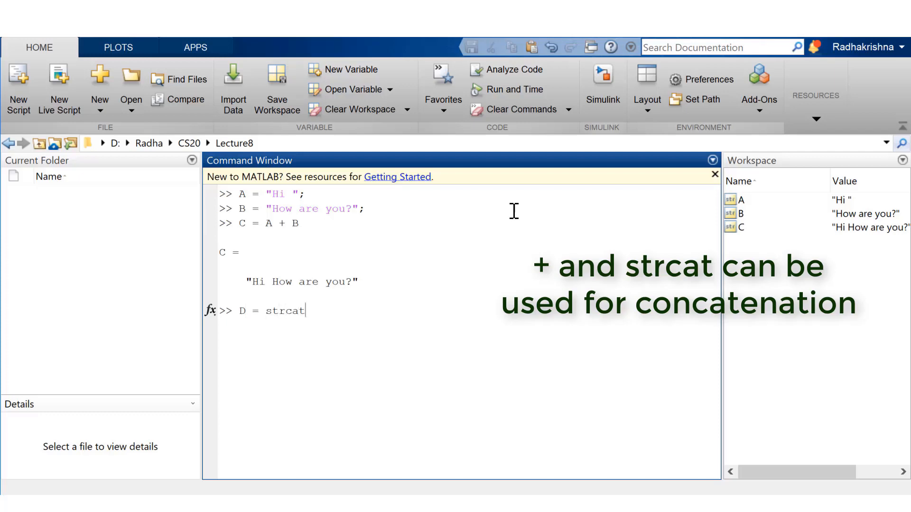
text((A,)
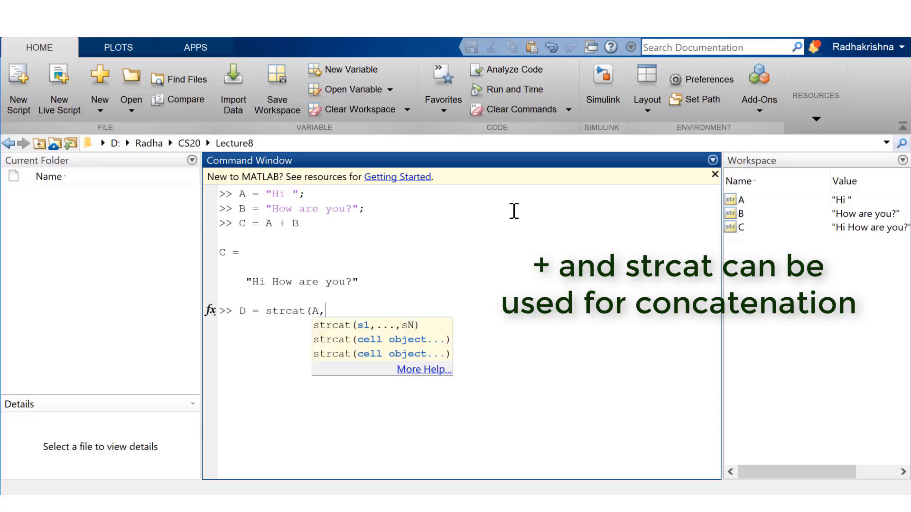
key(enter)
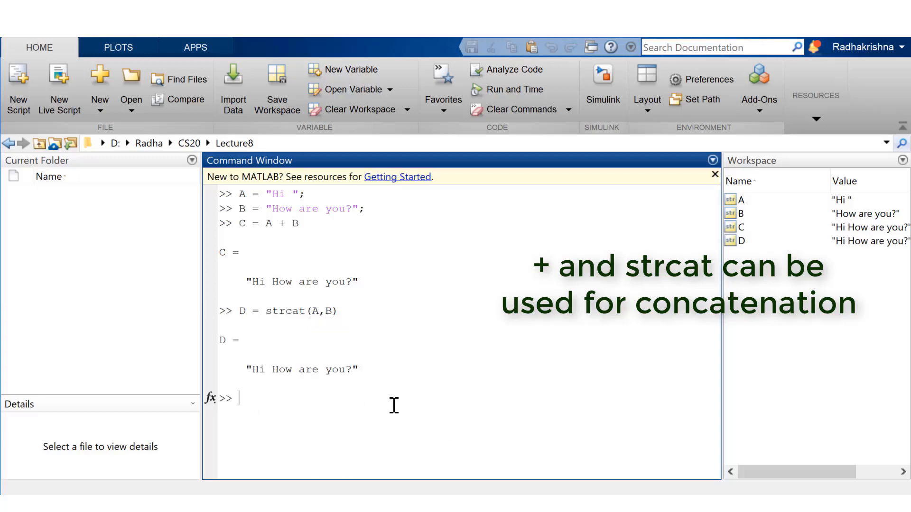
Step: Collect the strings into E = [A,B] and join their characters as F = [A{1},B{1}]
text(E =)
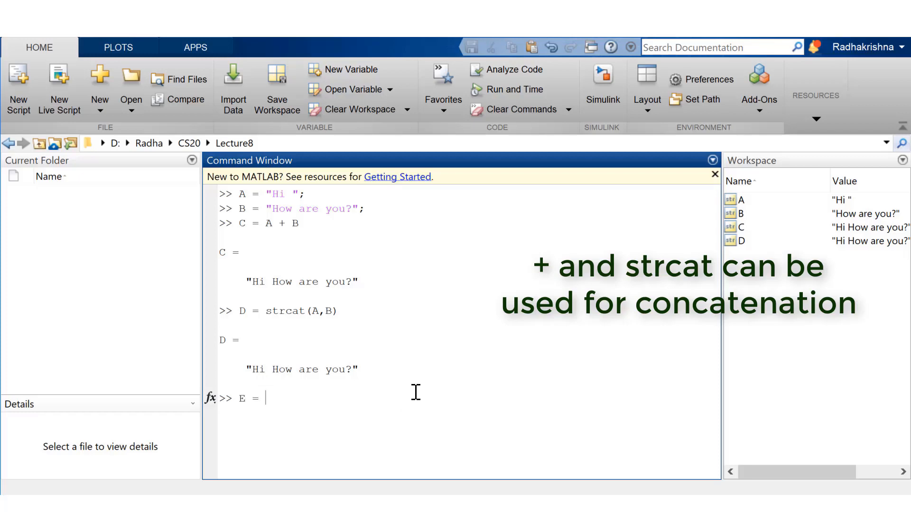
text([A,B)
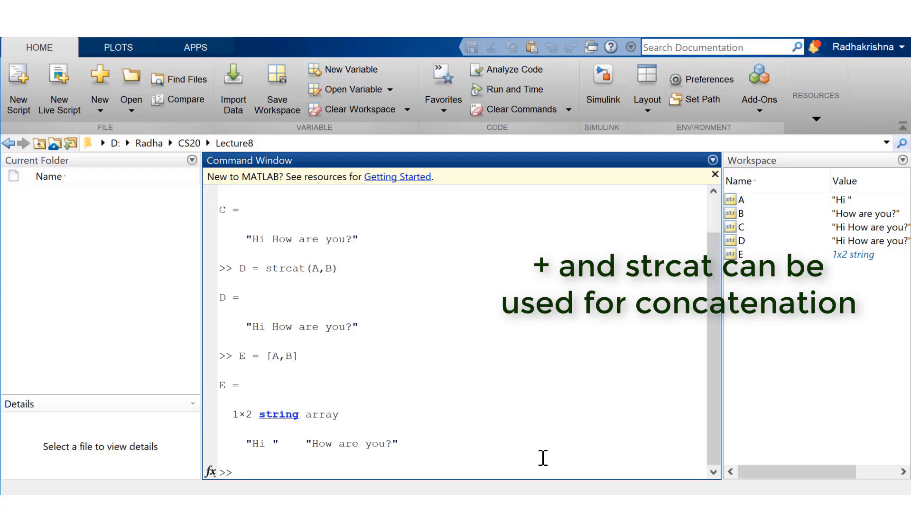
mouse_move(317, 304)
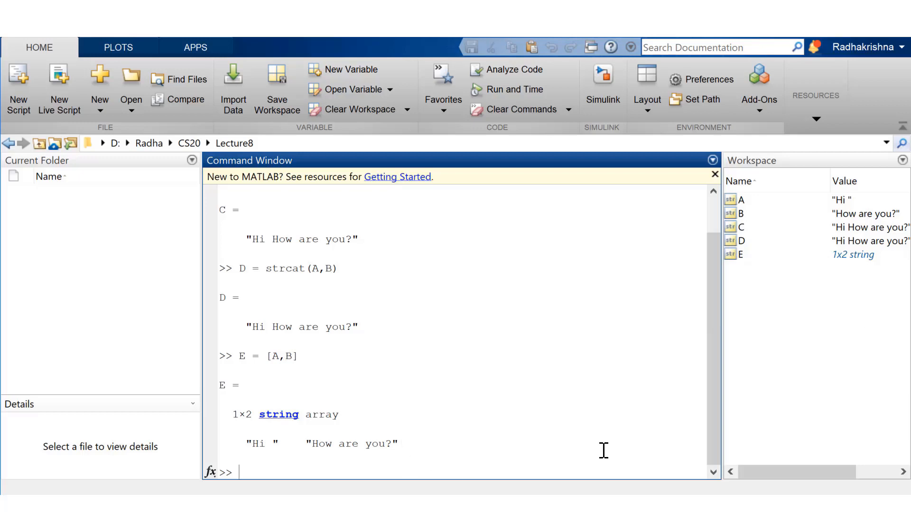
text(F = [A{1},B)
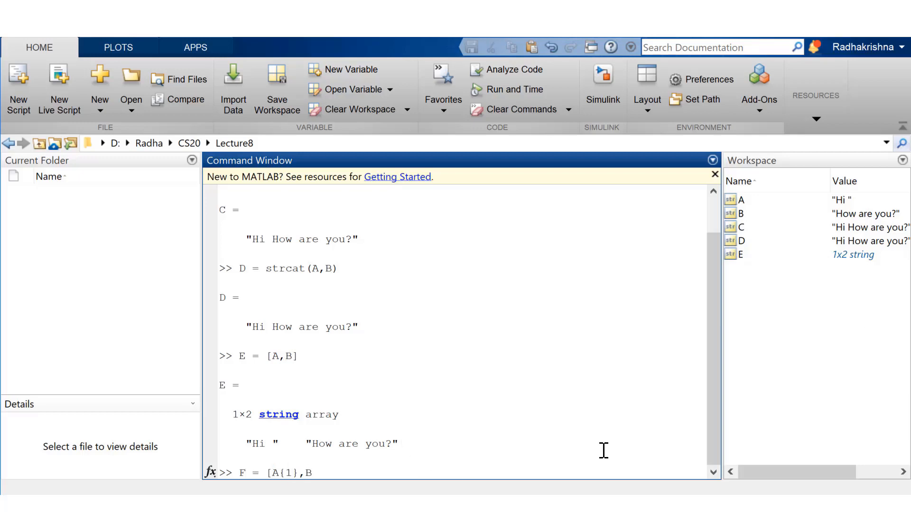
text({1})
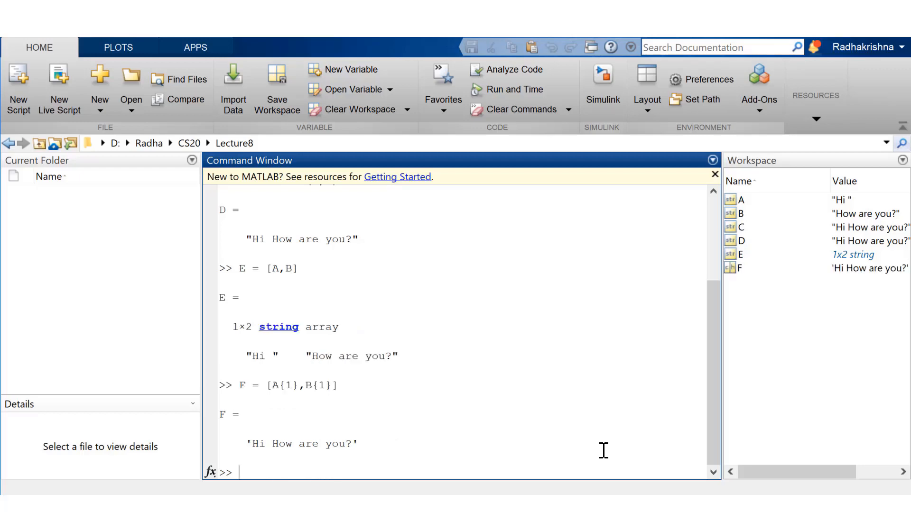
mouse_move(362, 335)
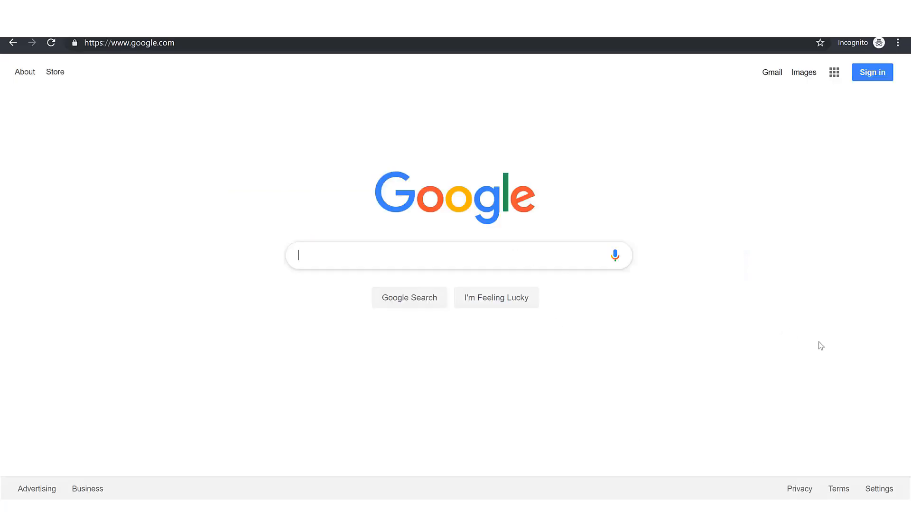
Step: Search Google for Vermont and look down through the results page
text(Vermont)
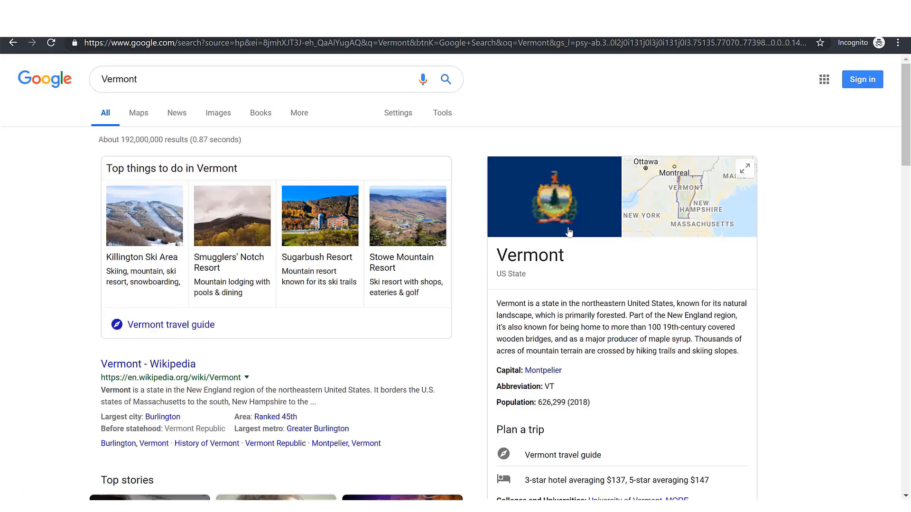
scroll(down, 3)
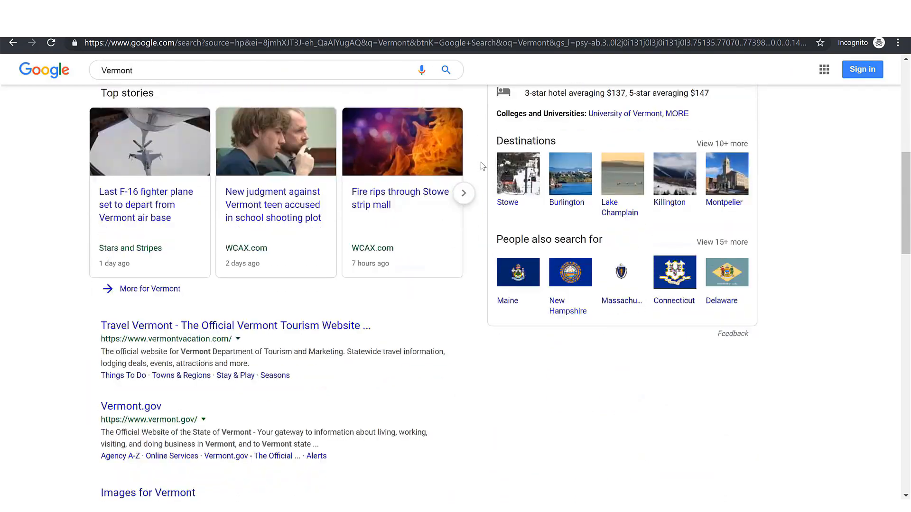
scroll(down, 3)
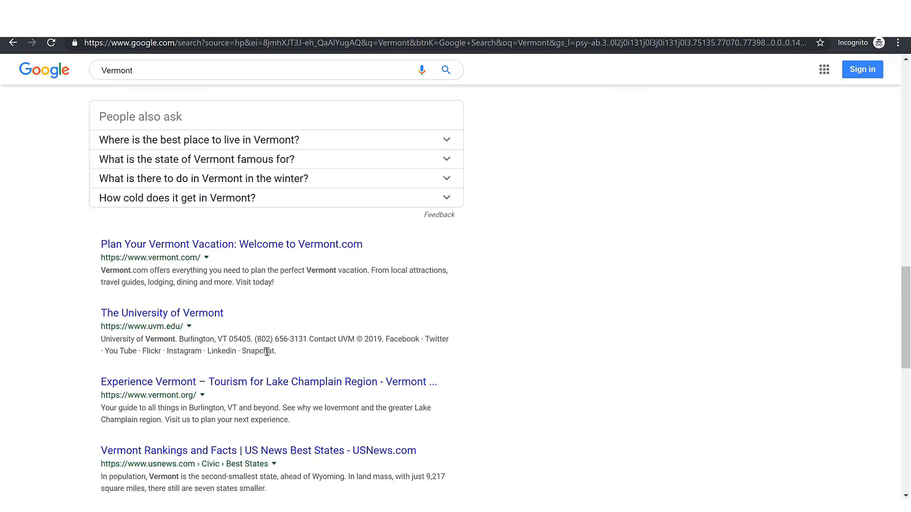
mouse_move(222, 240)
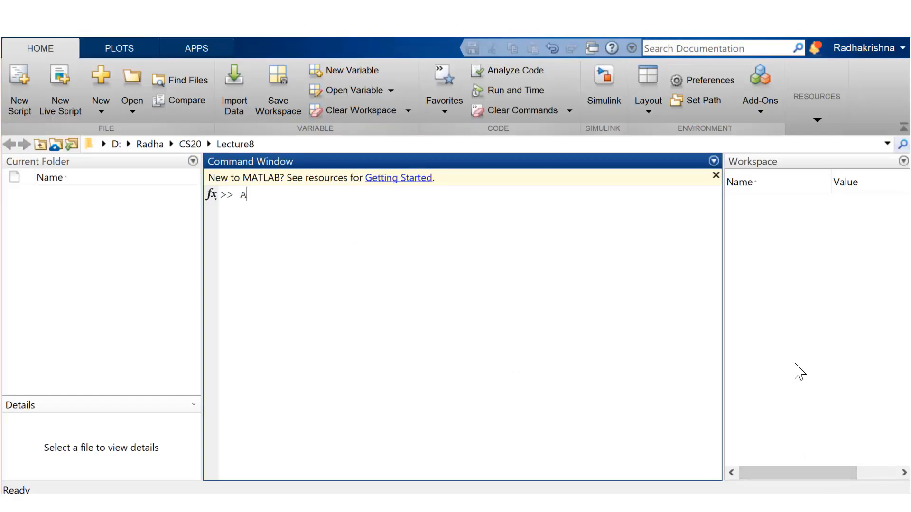
Step: Store "MATLAB CS20 Programming for Engineers" in A and display it
text(= "MAT)
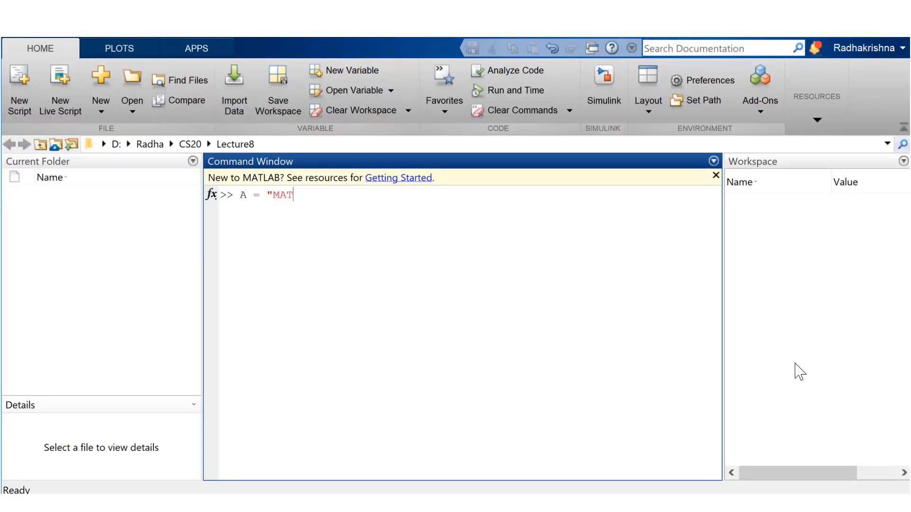
text(LAB CS20 Pr)
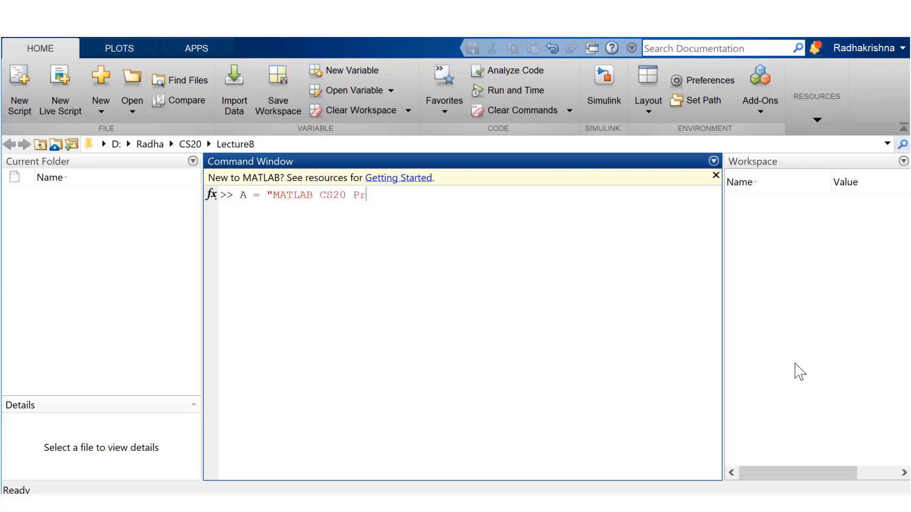
text(ogramming for Engineers";)
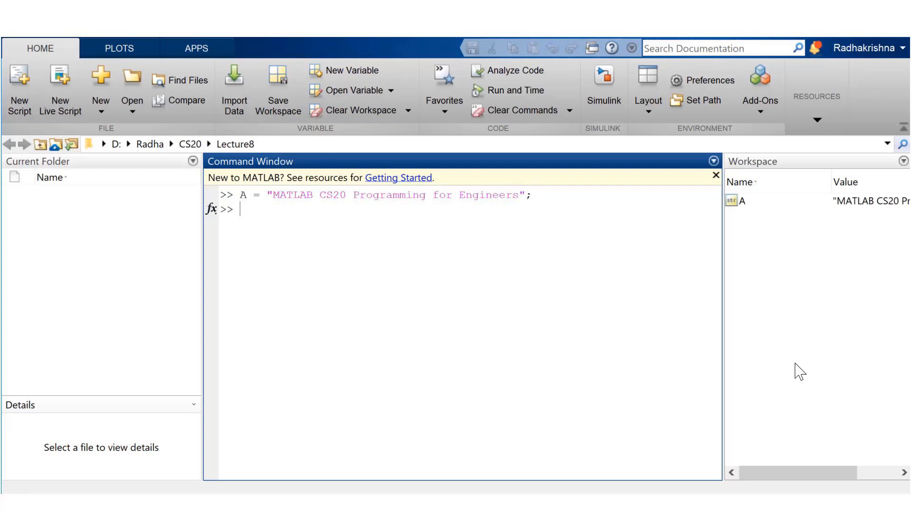
text(A)
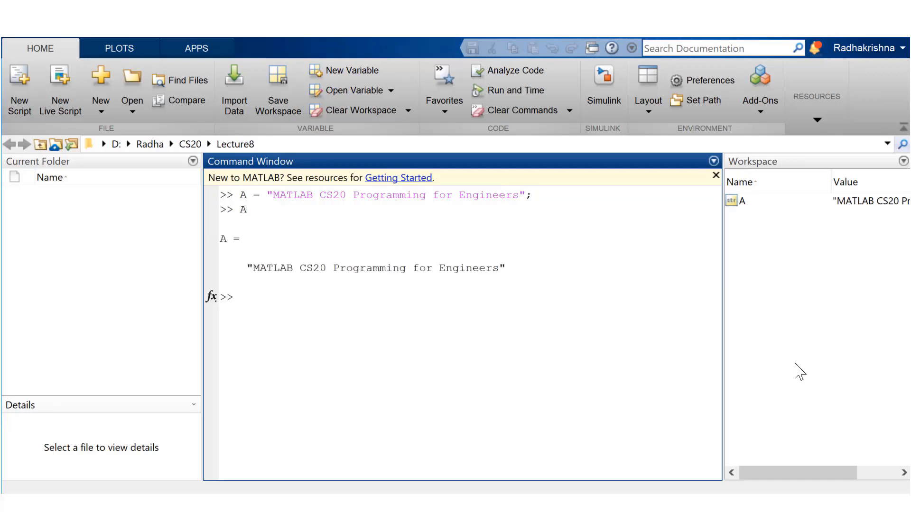
Step: Split off the first word with [str1, str2] = strtok(A)
text([)
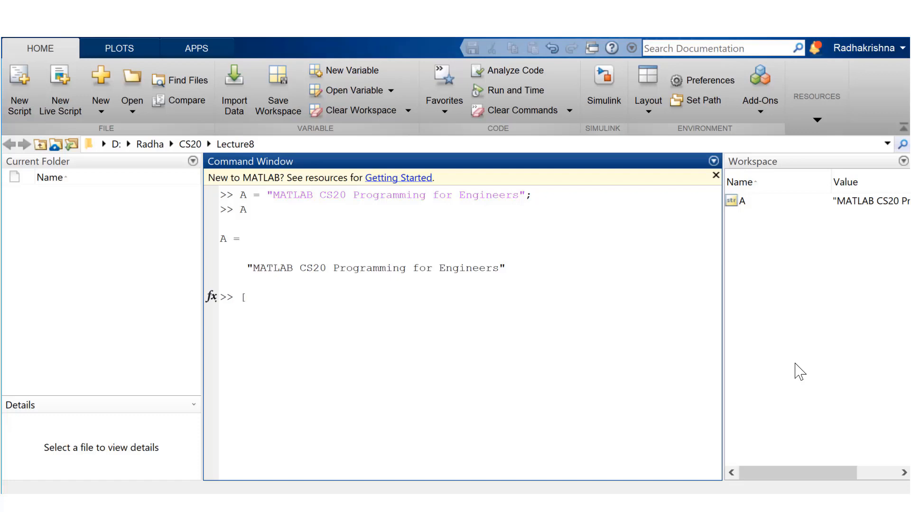
text(str1, str2)
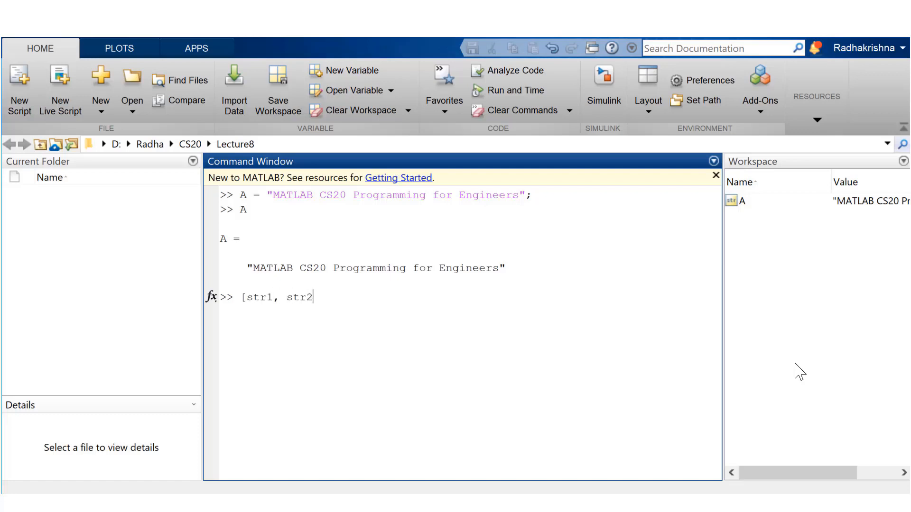
text(] = strto)
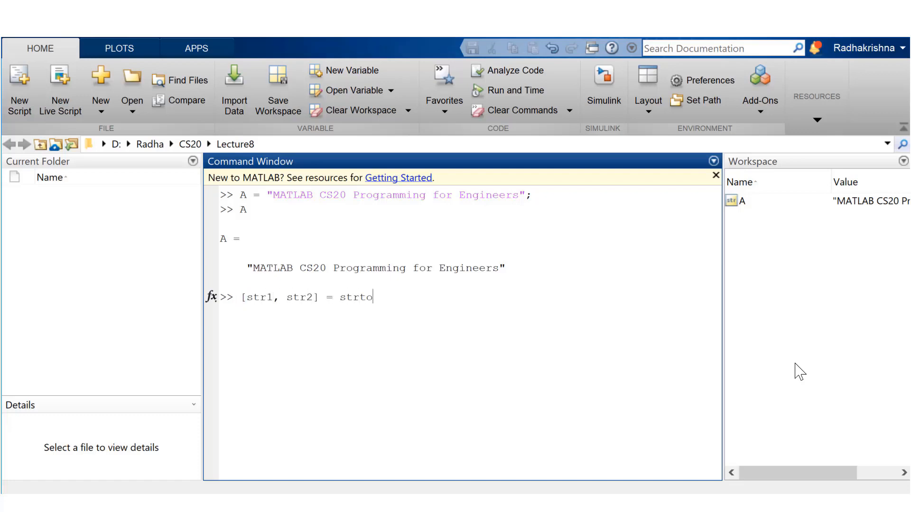
text(k(A))
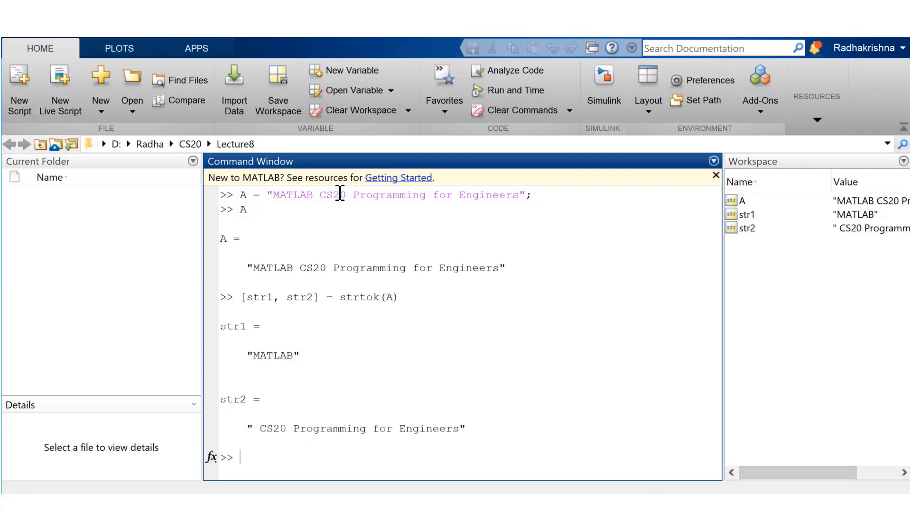
mouse_move(831, 446)
text([str3, str4] = strtok(str2))
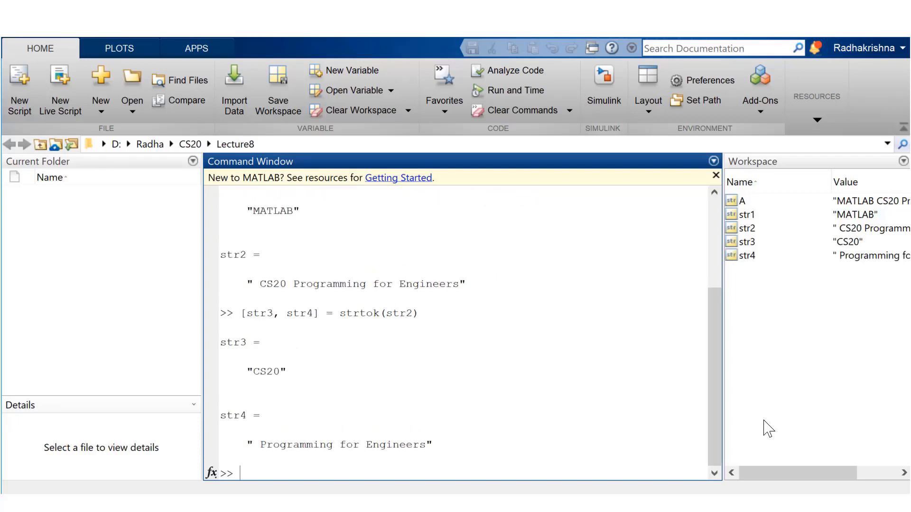
mouse_move(331, 396)
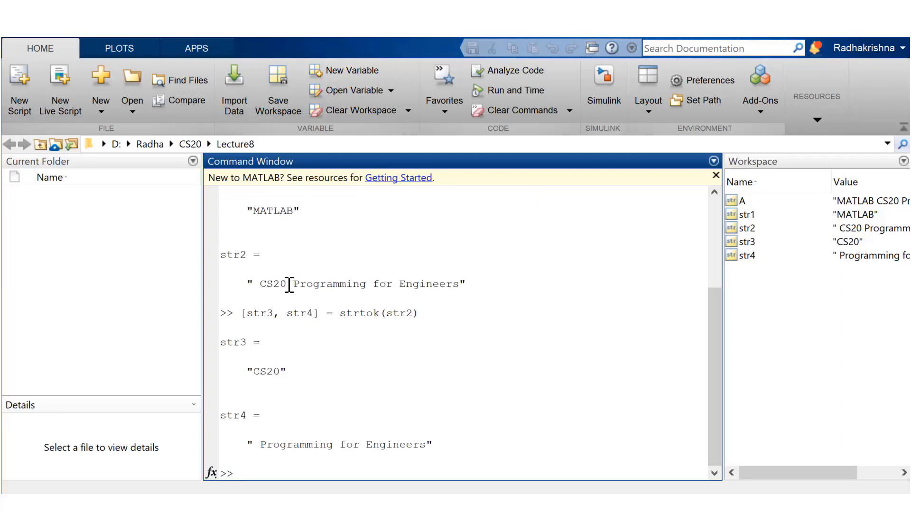
mouse_move(432, 469)
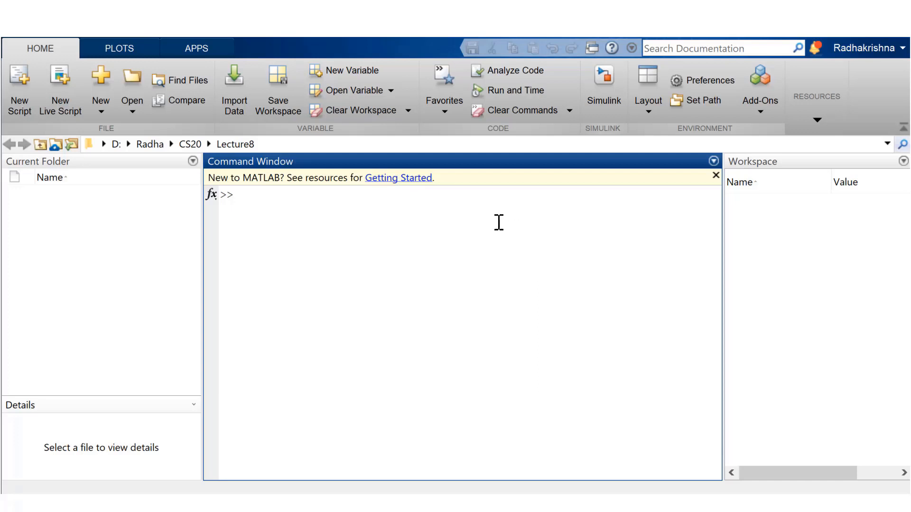
Step: Create A = rand(5) and B = magic(5) and save them to matlab.mat
text(A)
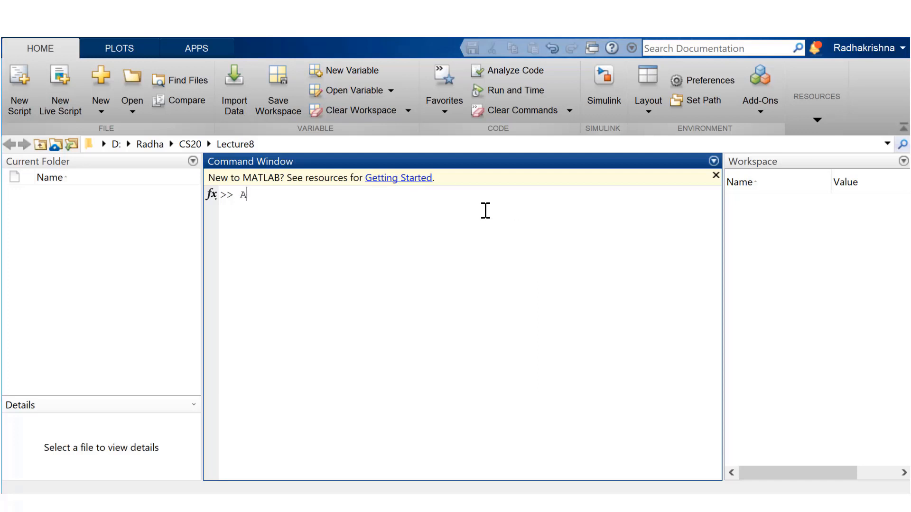
text(= rand(5))
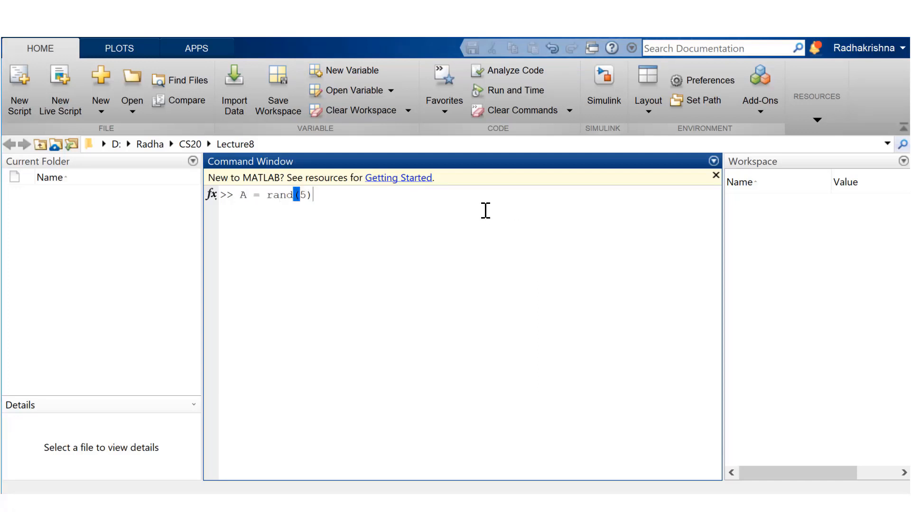
key(enter)
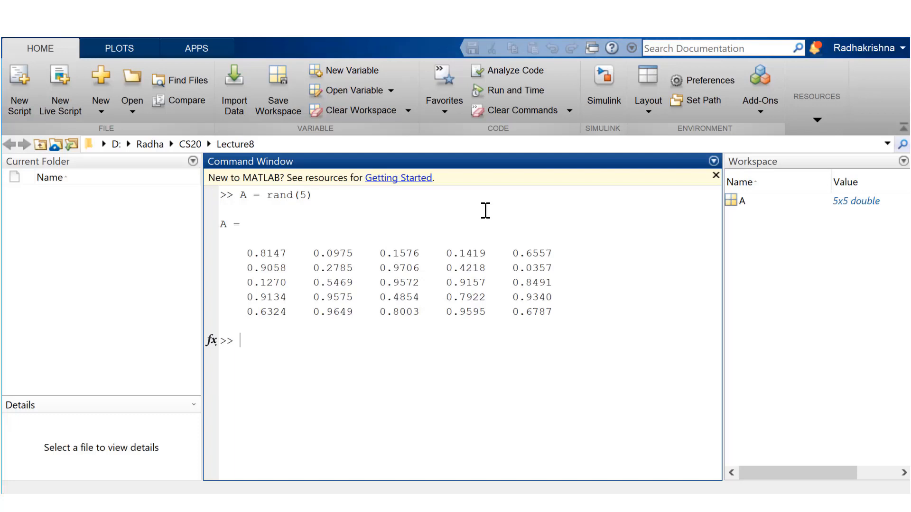
text(B = magic(5)
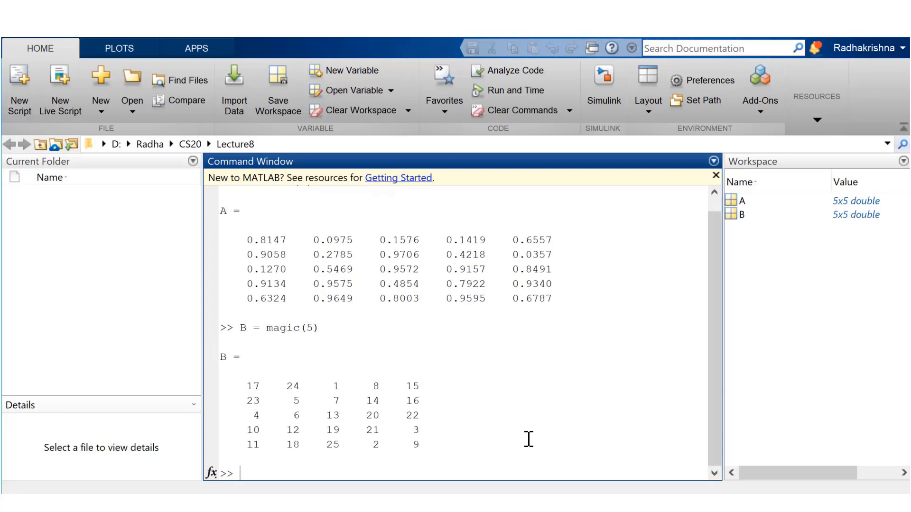
text(save)
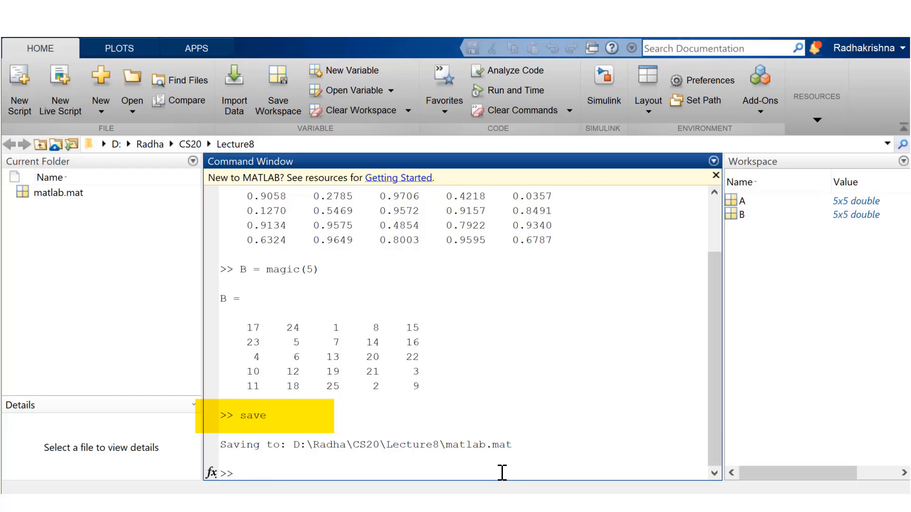
Step: Reload matlab.mat, view matrices B and A in the Variables editor, then clear the workspace
text(clc)
text(load matlab.mat)
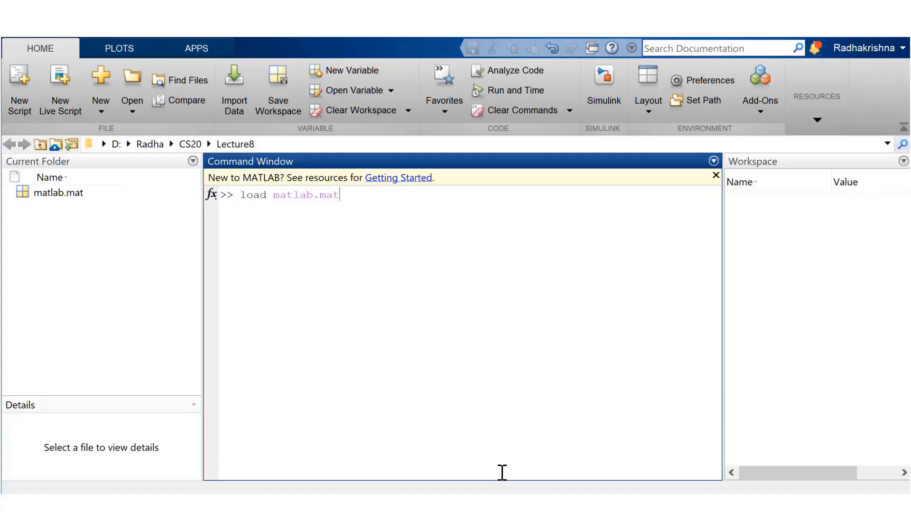
key(enter)
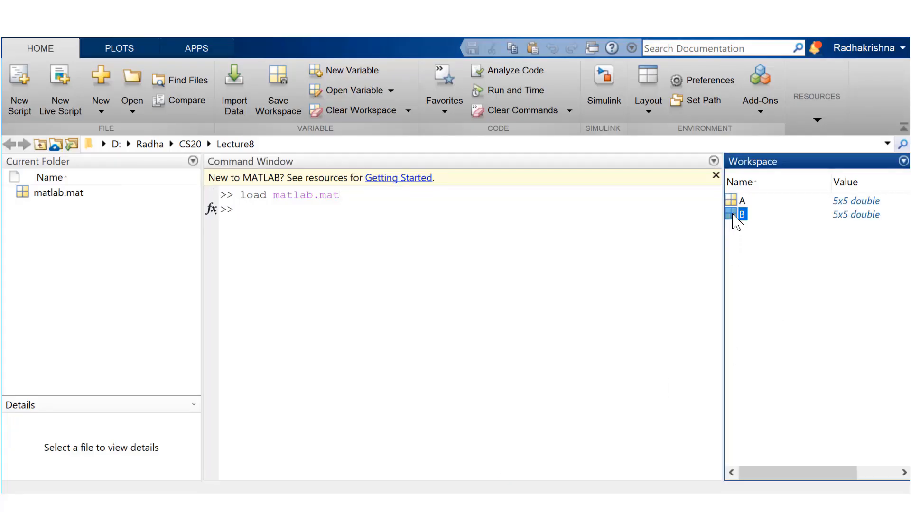
double_click(741, 215)
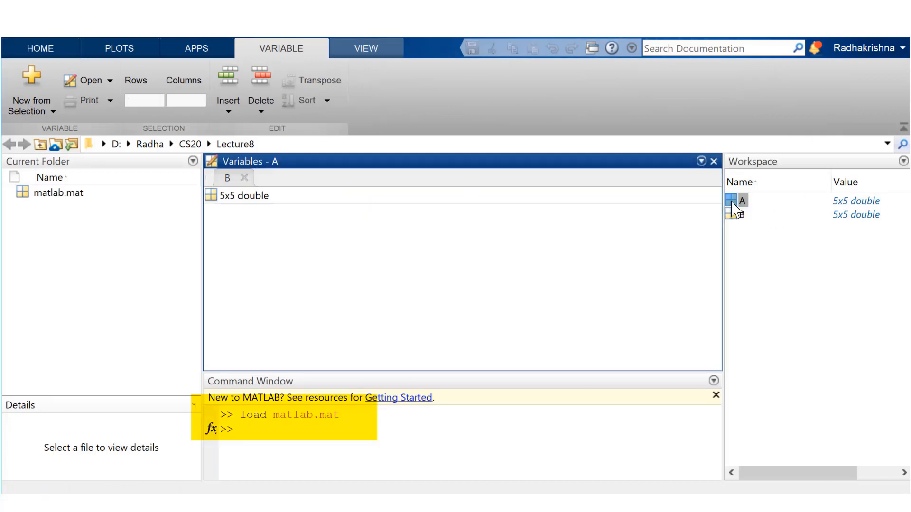
double_click(742, 200)
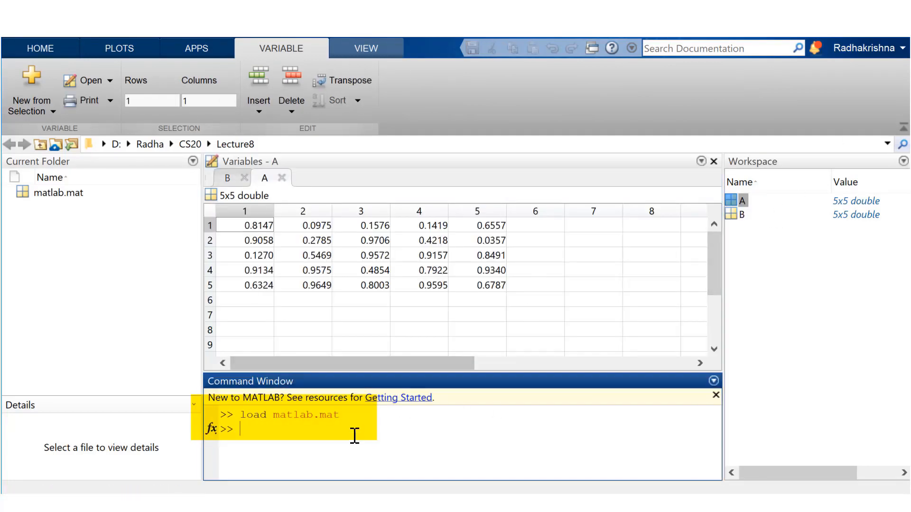
text(clear)
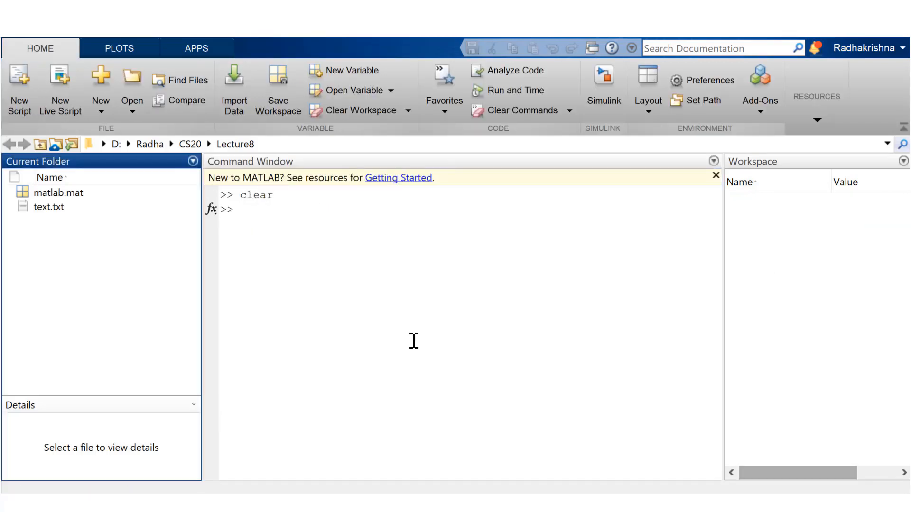
Step: View and edit the numbers in text.txt in Notepad, then try load text.txt
double_click(50, 206)
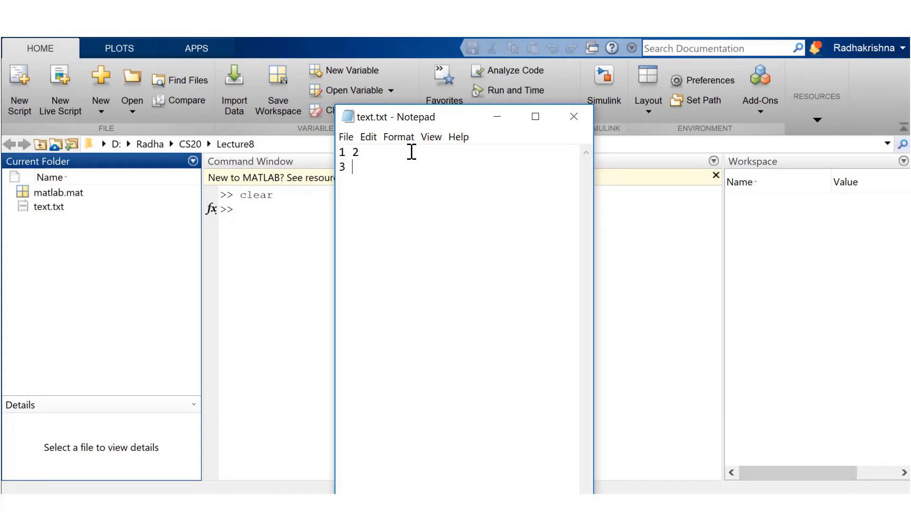
text(4)
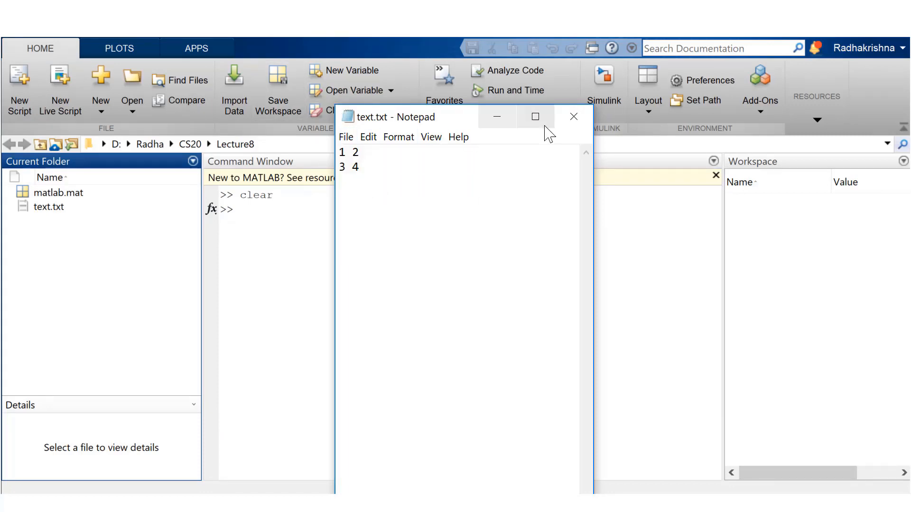
text(1)
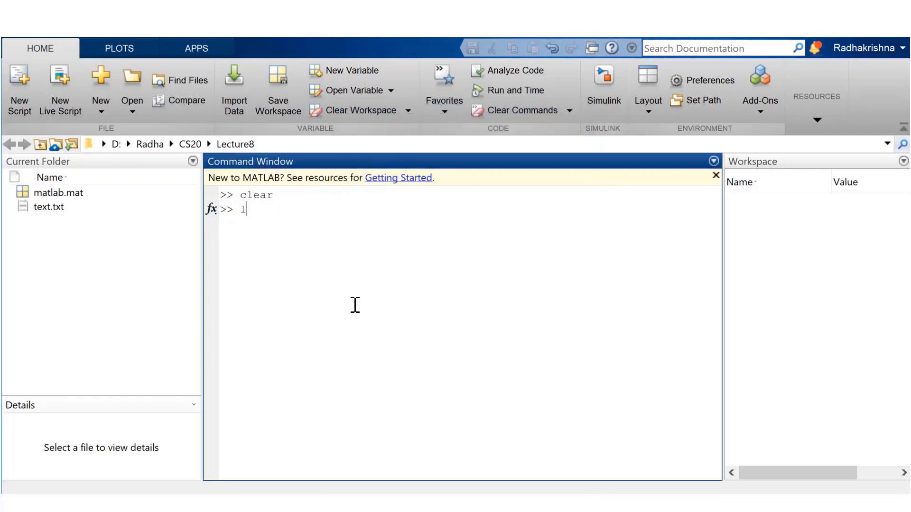
text(oad text.txt)
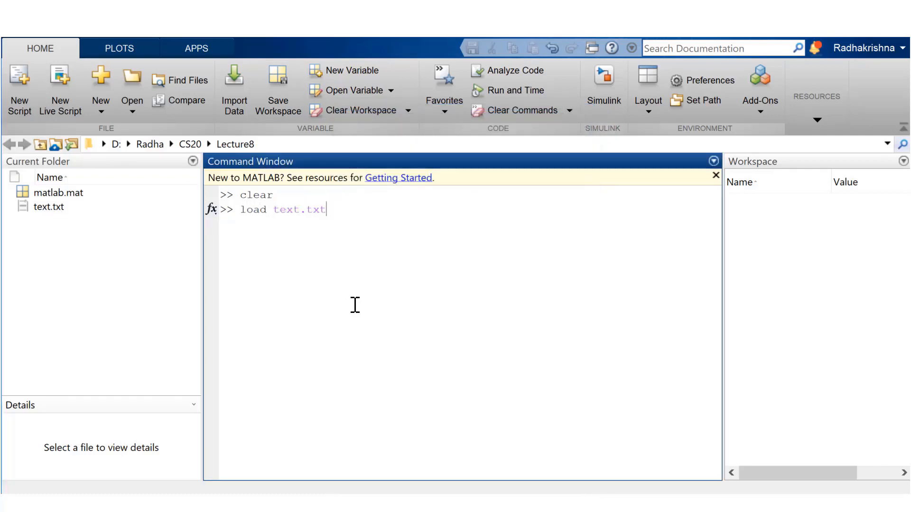
double_click(748, 200)
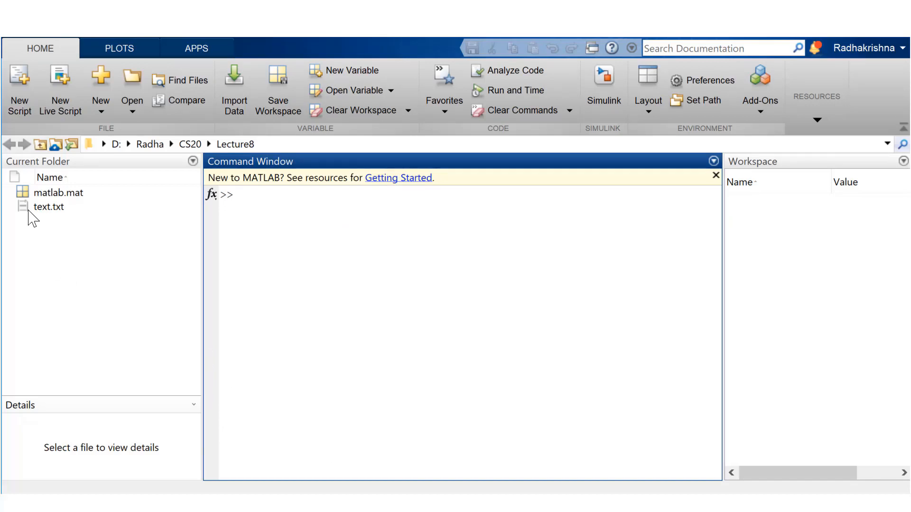
Step: Recheck text.txt's contents, close it, and run load text.txt again
double_click(48, 206)
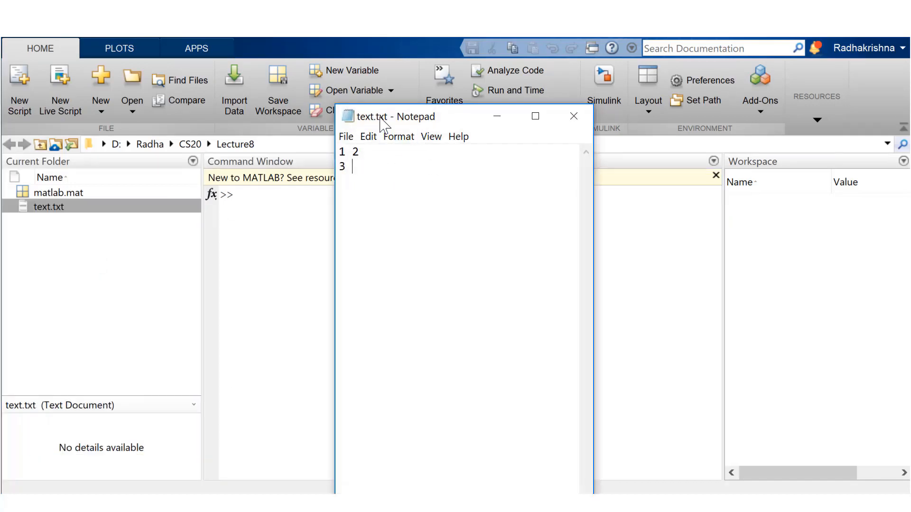
click(573, 116)
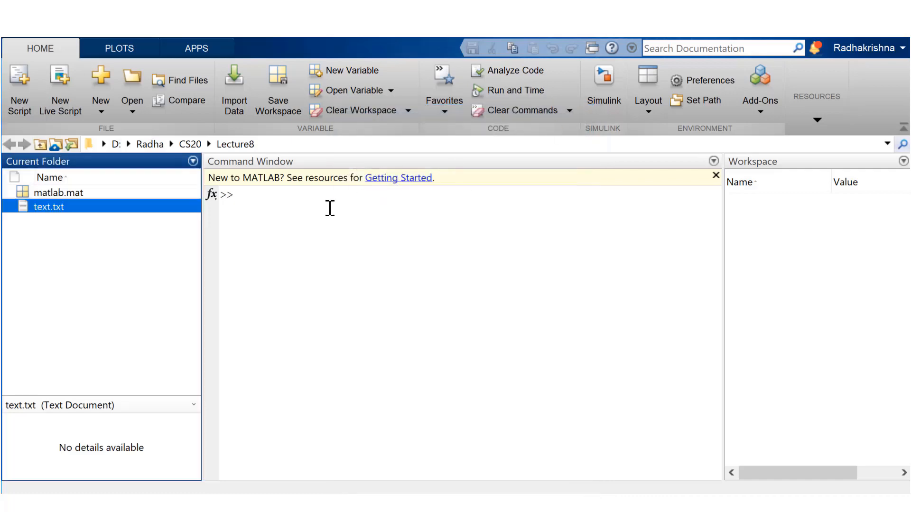
text(load text.txt)
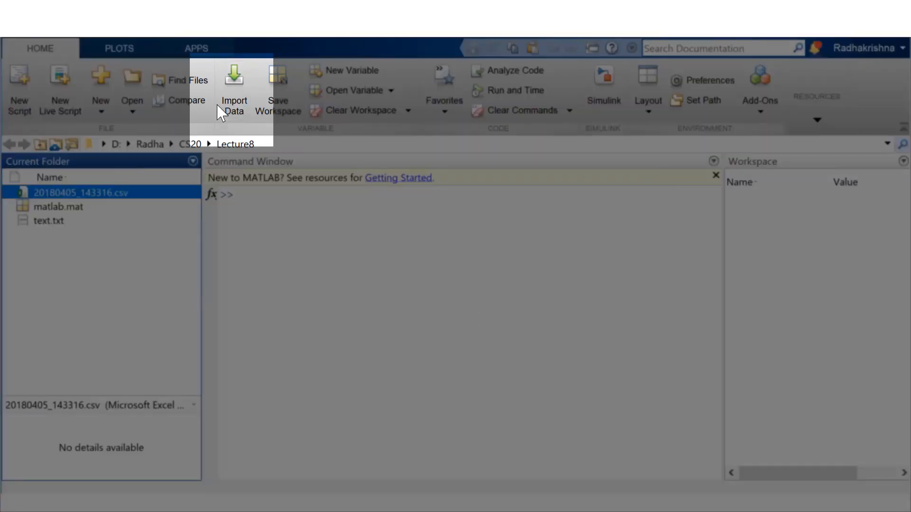
Step: Import 20180405_143316.csv as a table via Import Data and view the 899×15 Untitled table
click(233, 90)
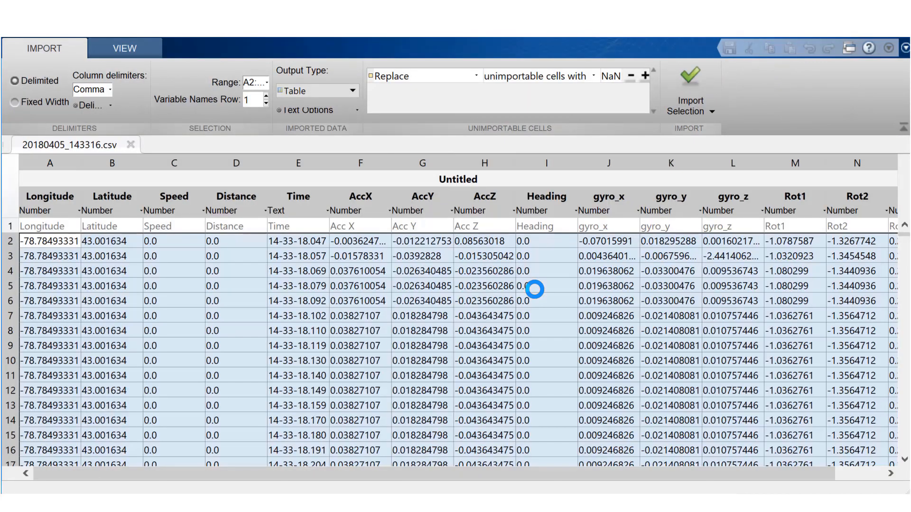
click(353, 91)
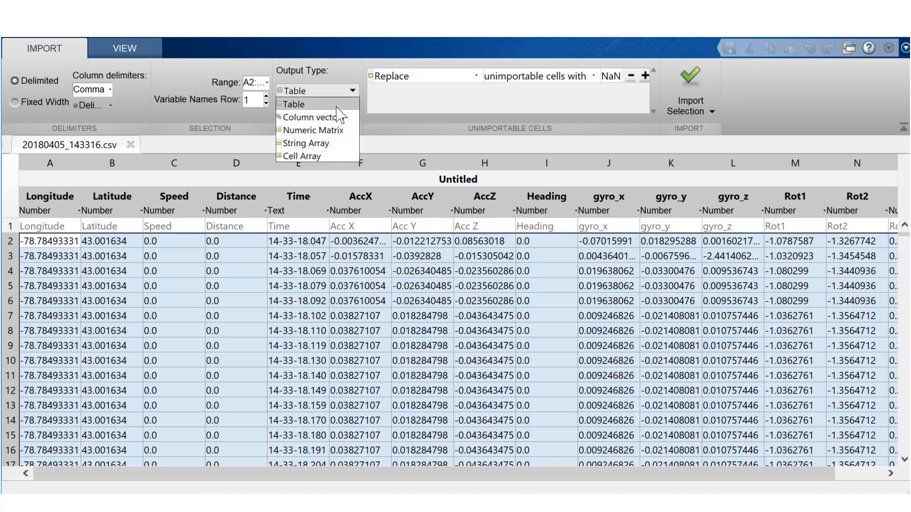
click(293, 105)
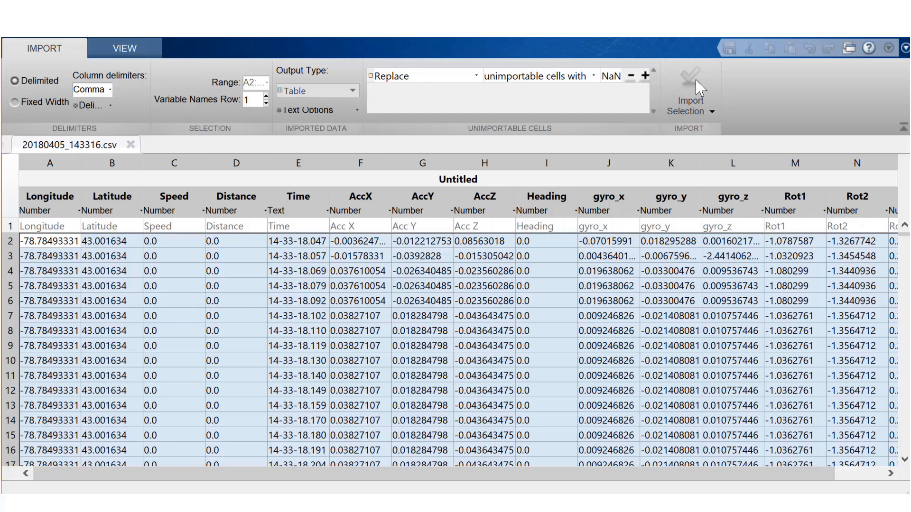
click(689, 87)
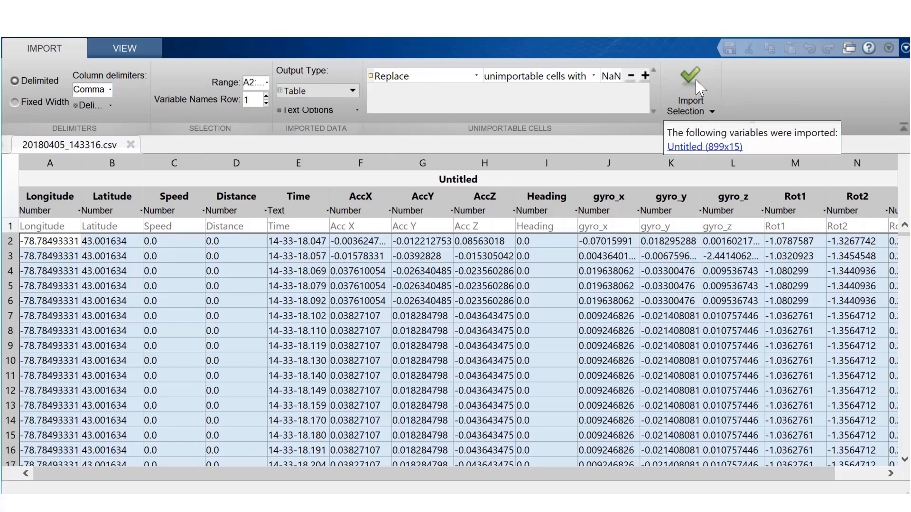
click(689, 76)
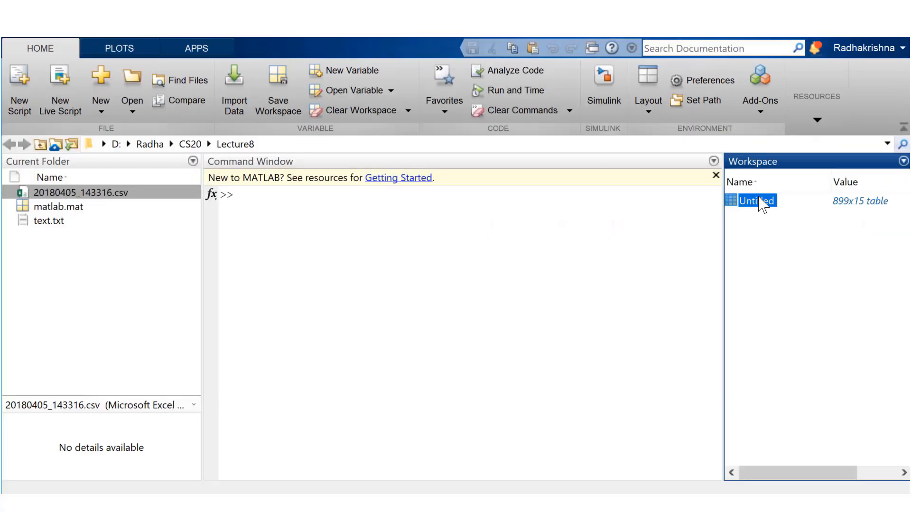
double_click(755, 200)
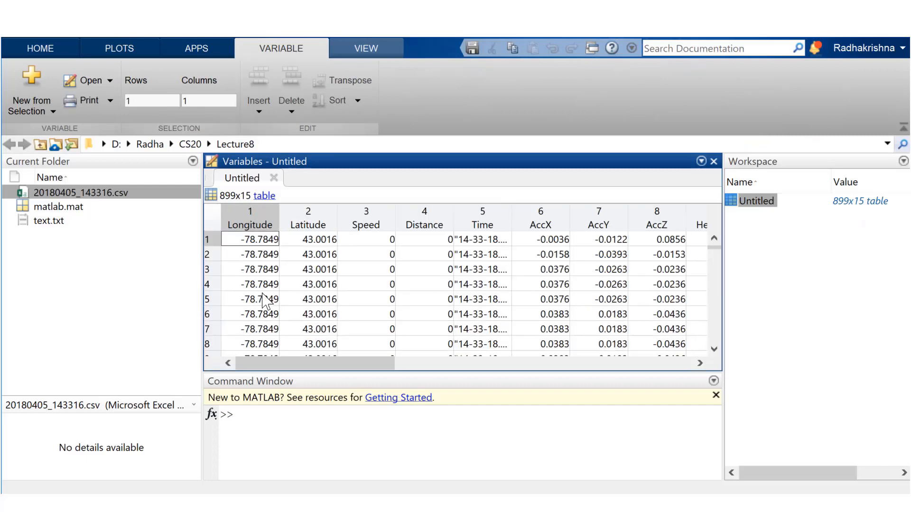
mouse_move(580, 319)
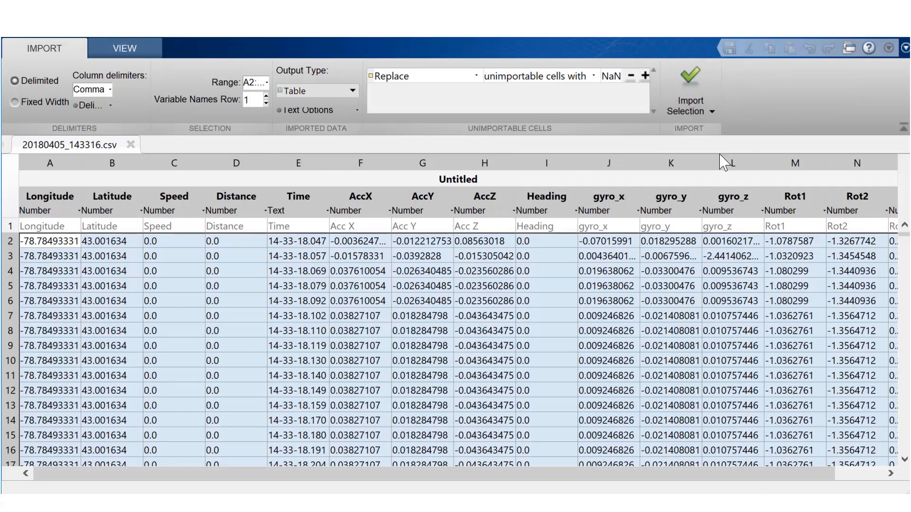
Step: Generate an import script for the CSV via Import Selection > Generate Script and scroll through its textscan code
click(689, 90)
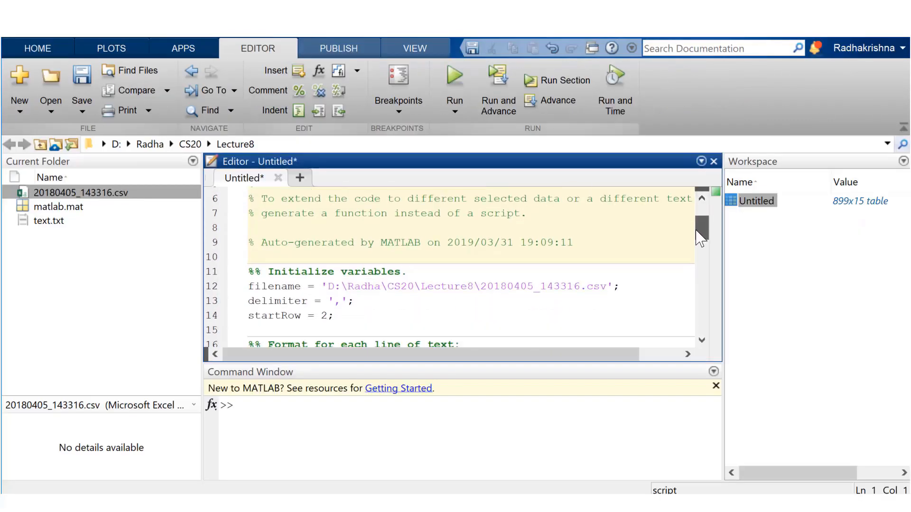
scroll(down, 3)
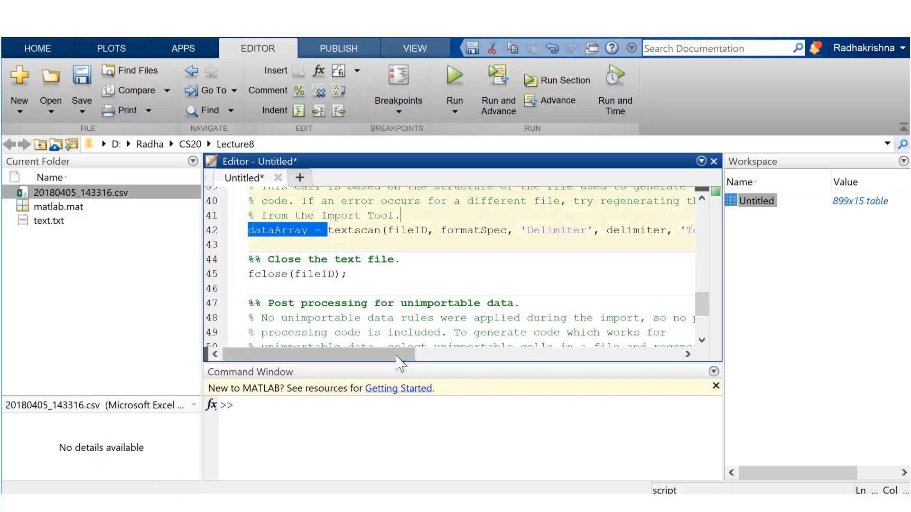
mouse_move(440, 333)
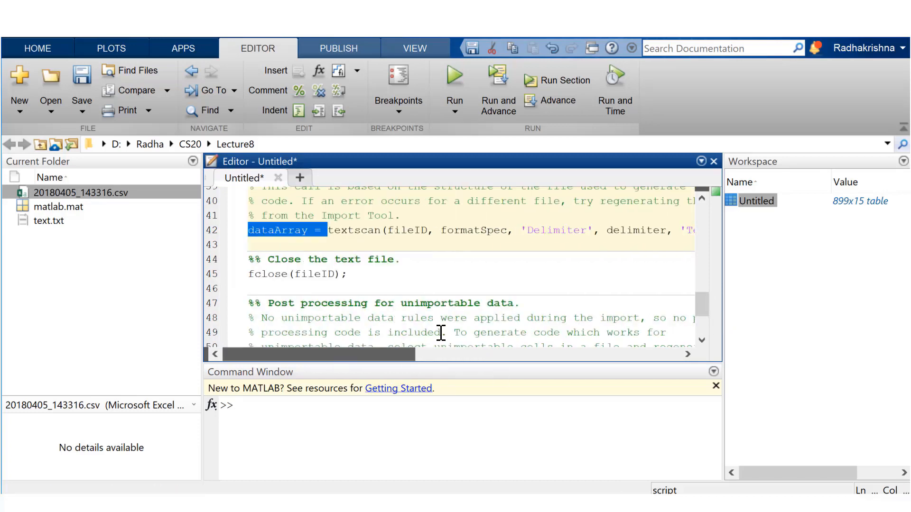